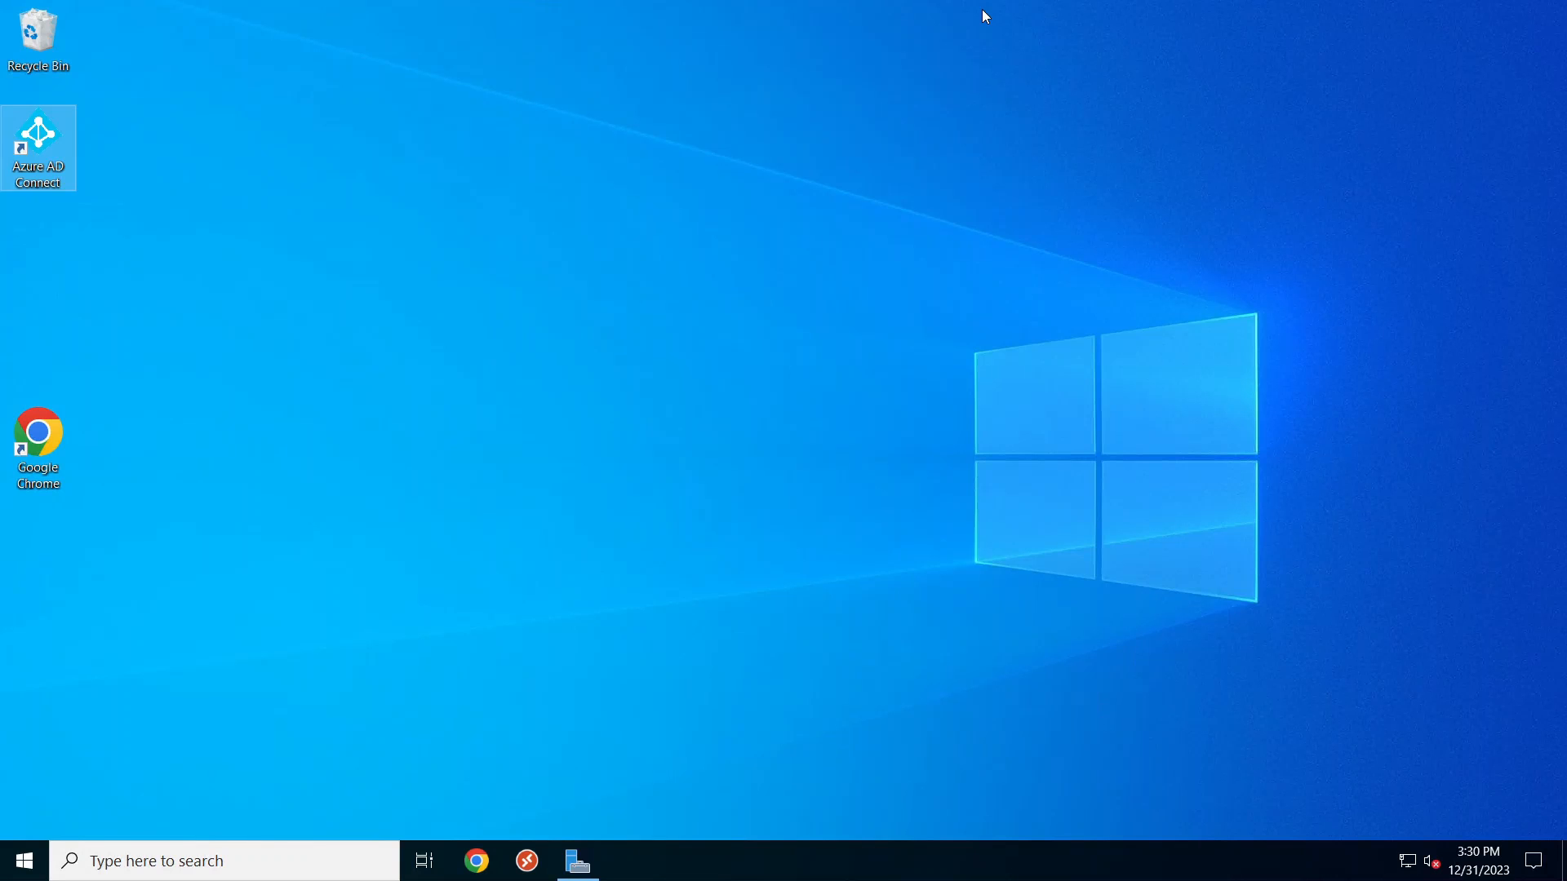
mouse_move(562, 506)
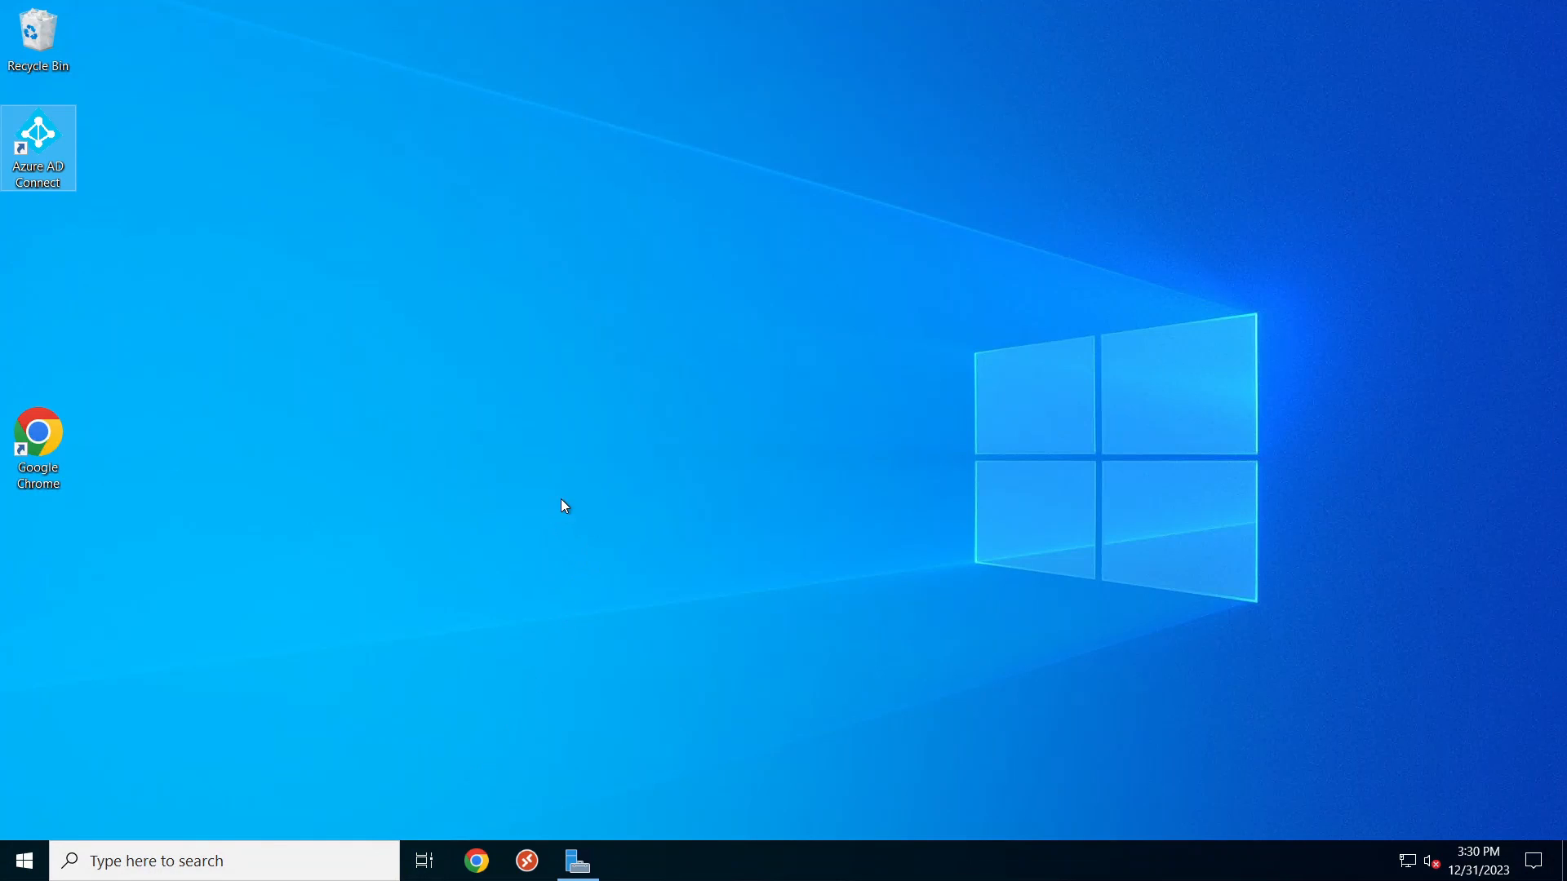
mouse_move(481, 455)
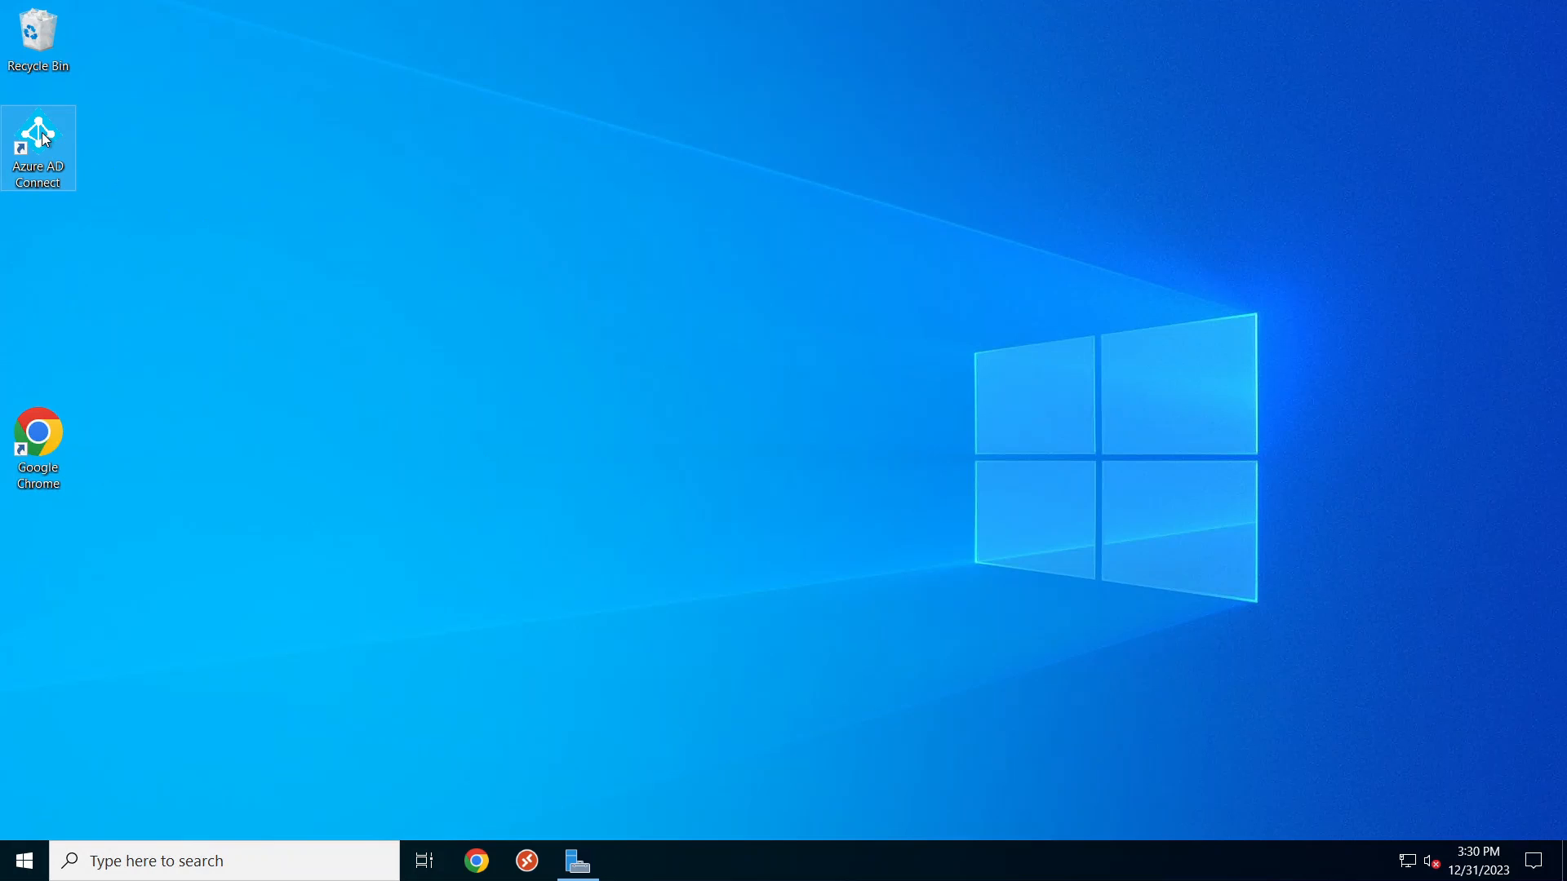
mouse_move(778, 384)
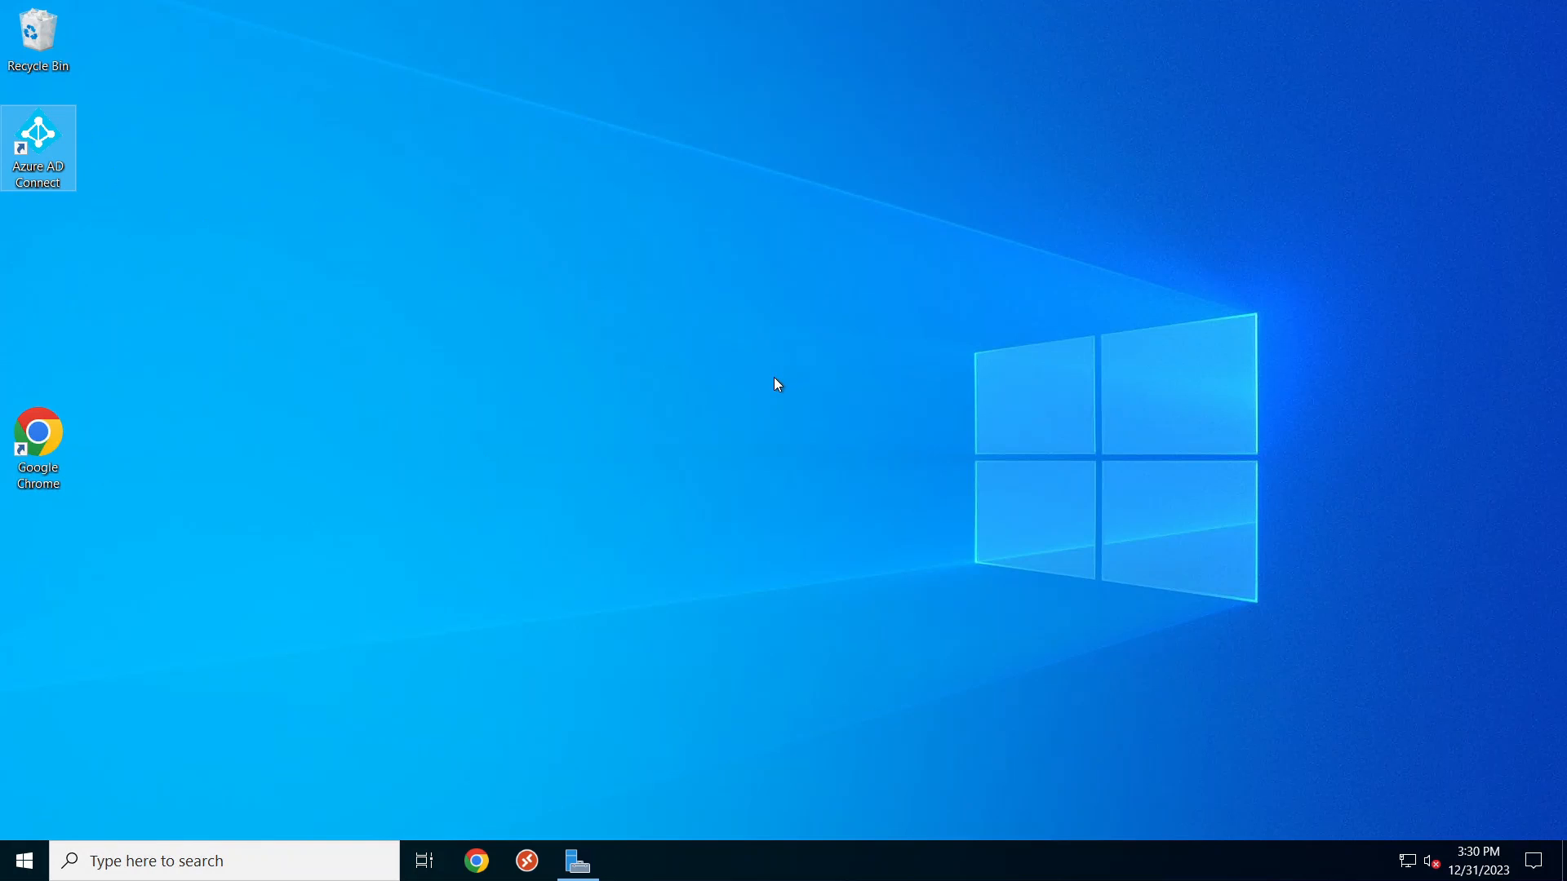
- Launch Azure AD Connect on the old server and view its current configuration
double_click(39, 148)
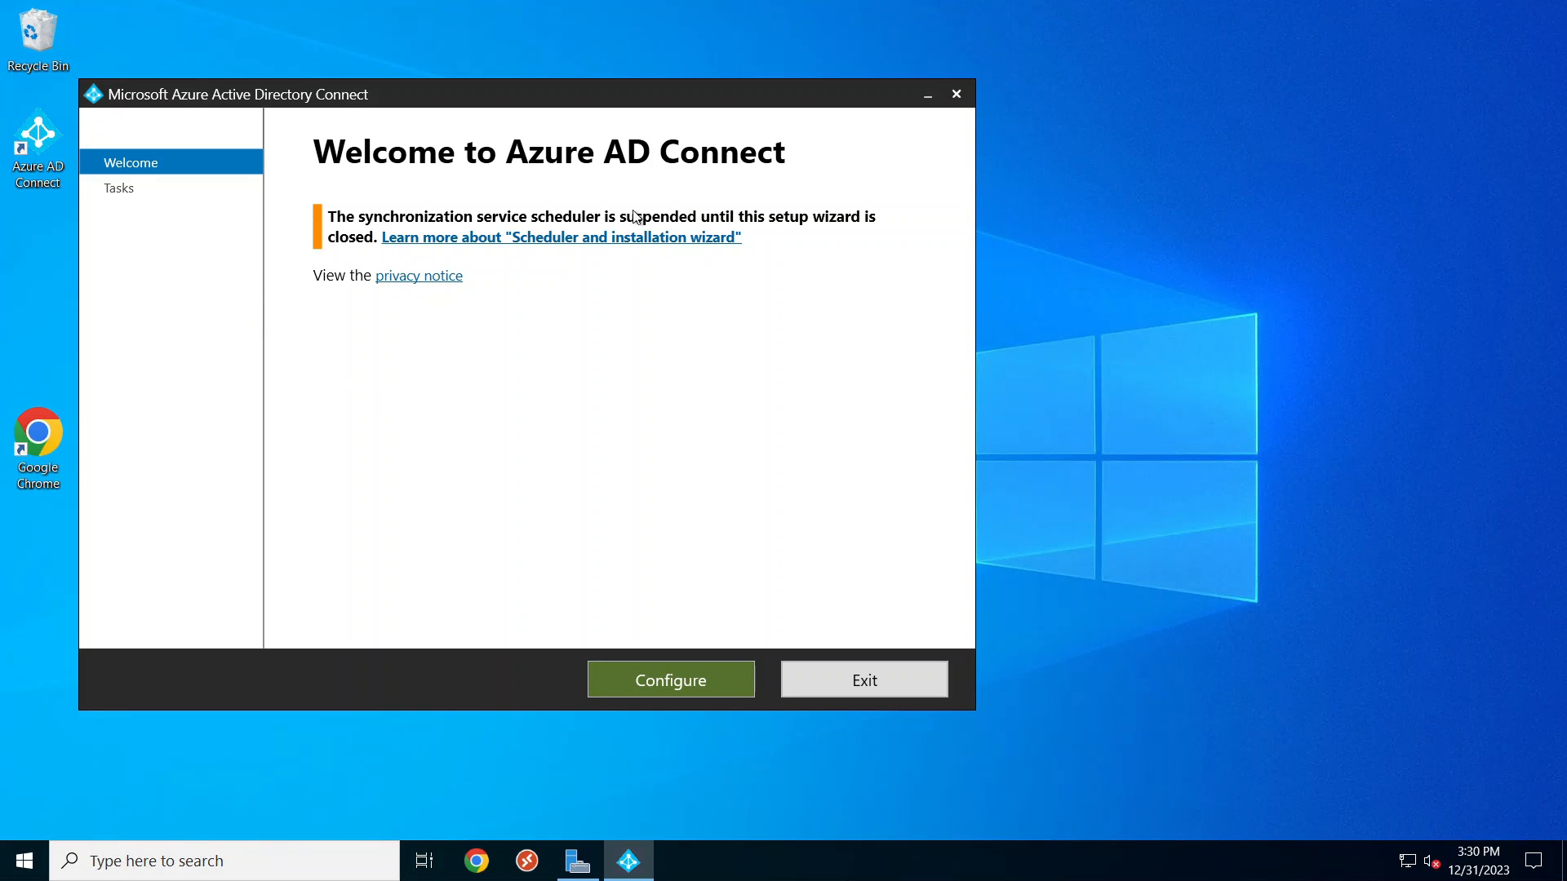
mouse_move(640, 458)
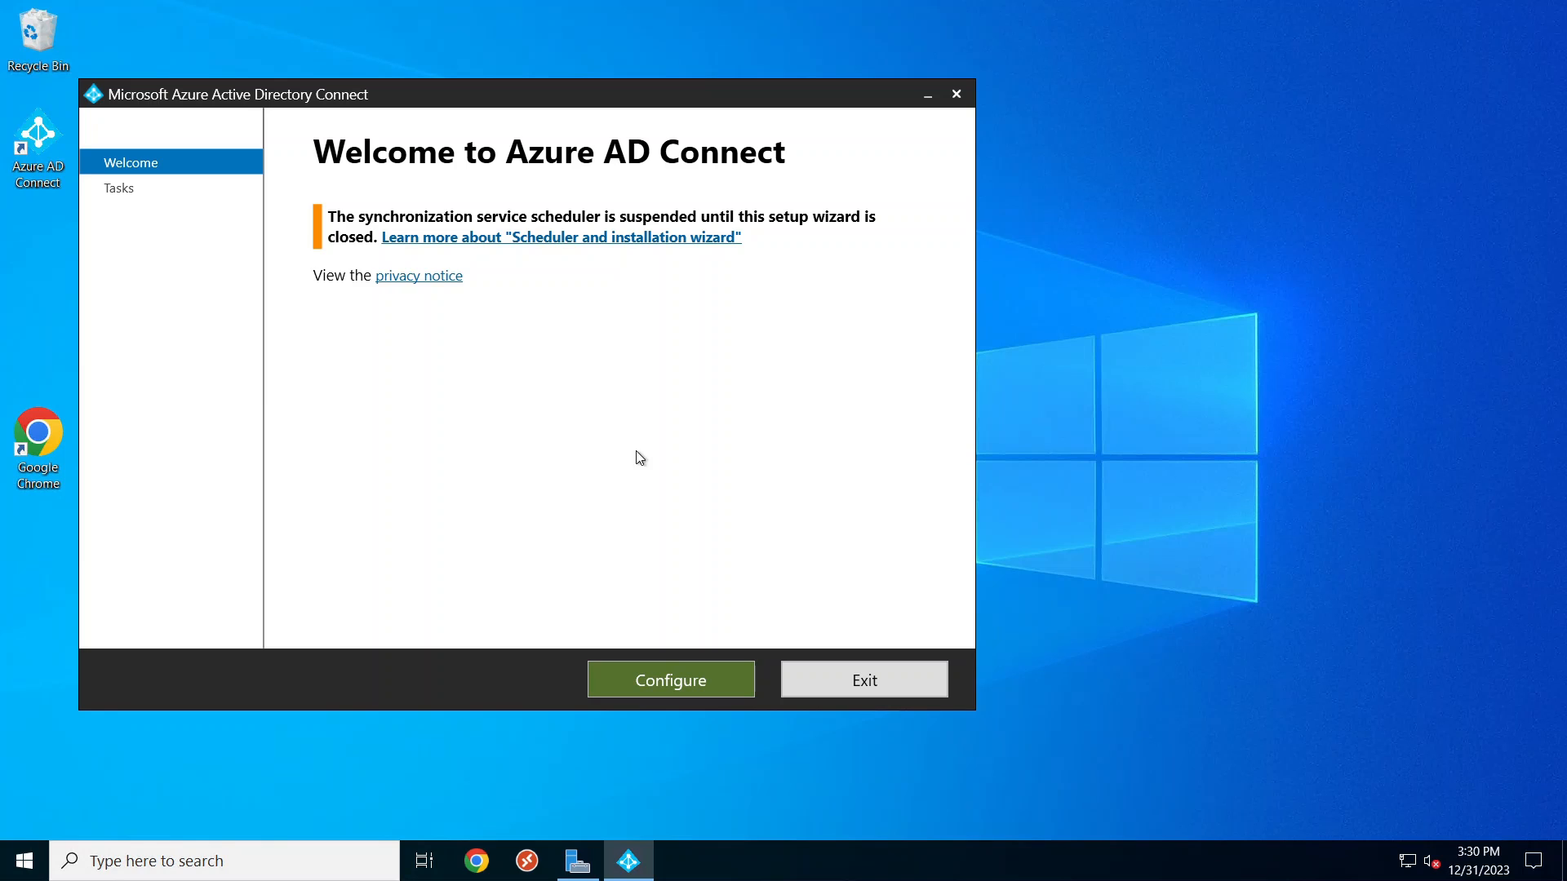
left_click(671, 680)
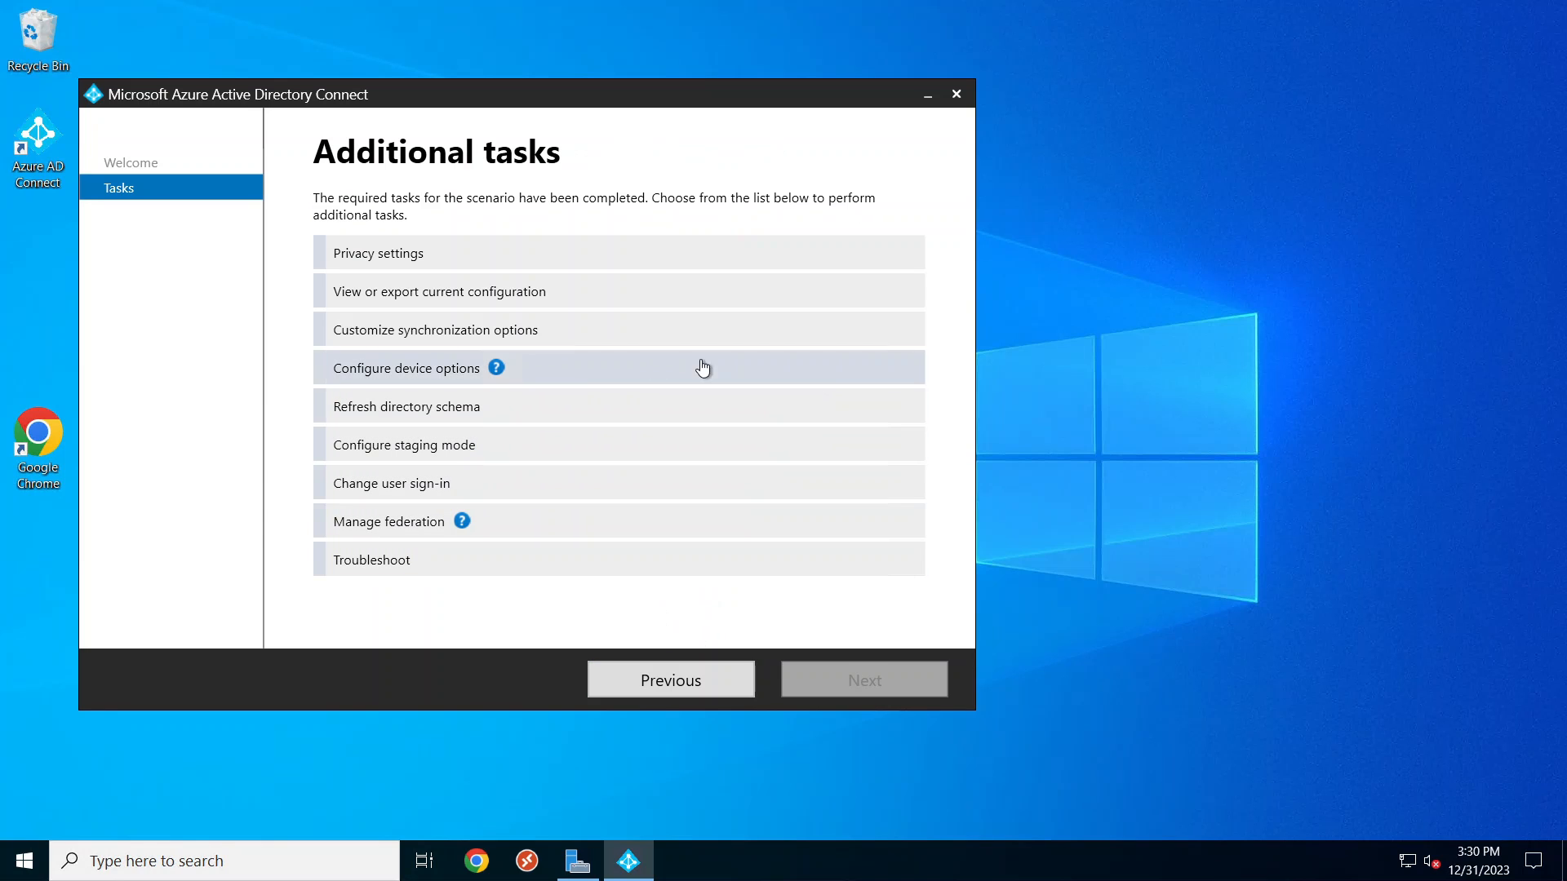
left_click(438, 290)
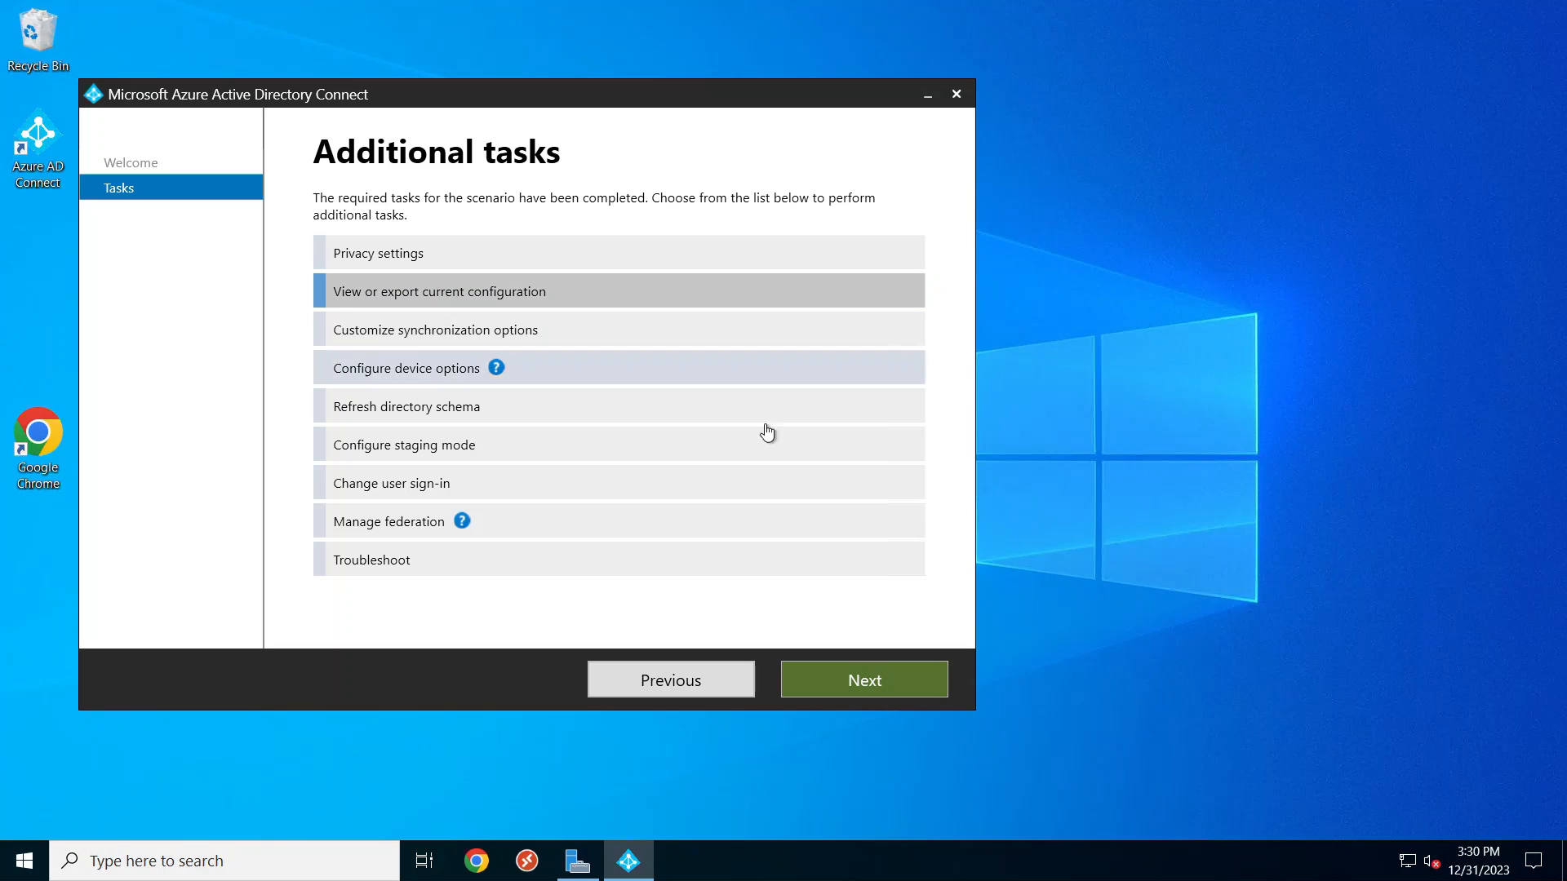
left_click(863, 680)
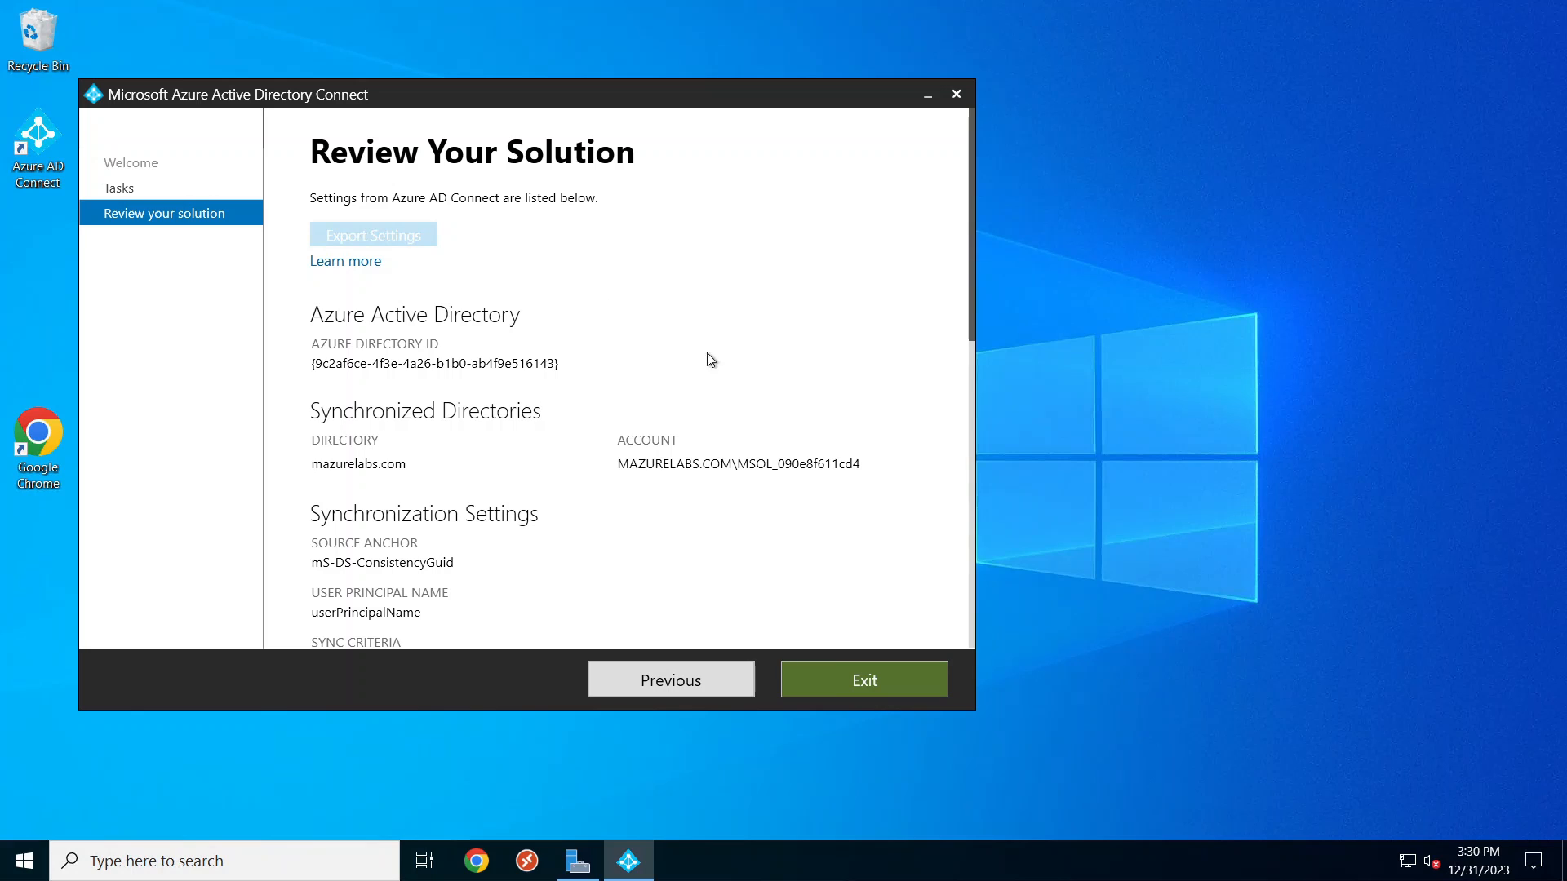
- Export the synchronization settings to Exported-SynchronizationPolicy JSON on the Desktop
left_click(373, 235)
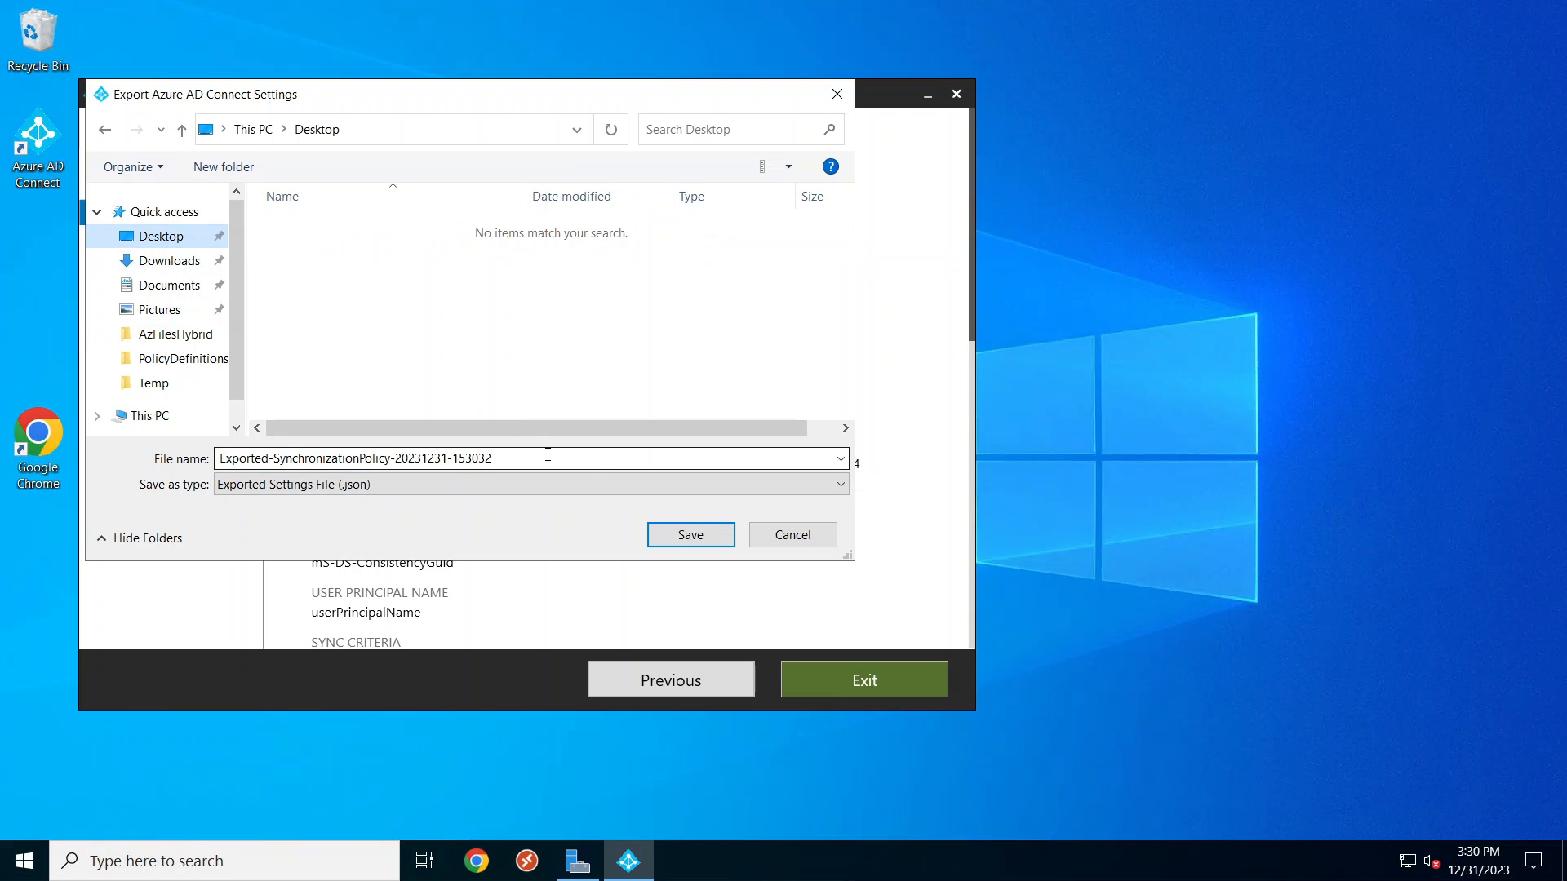
left_click(689, 535)
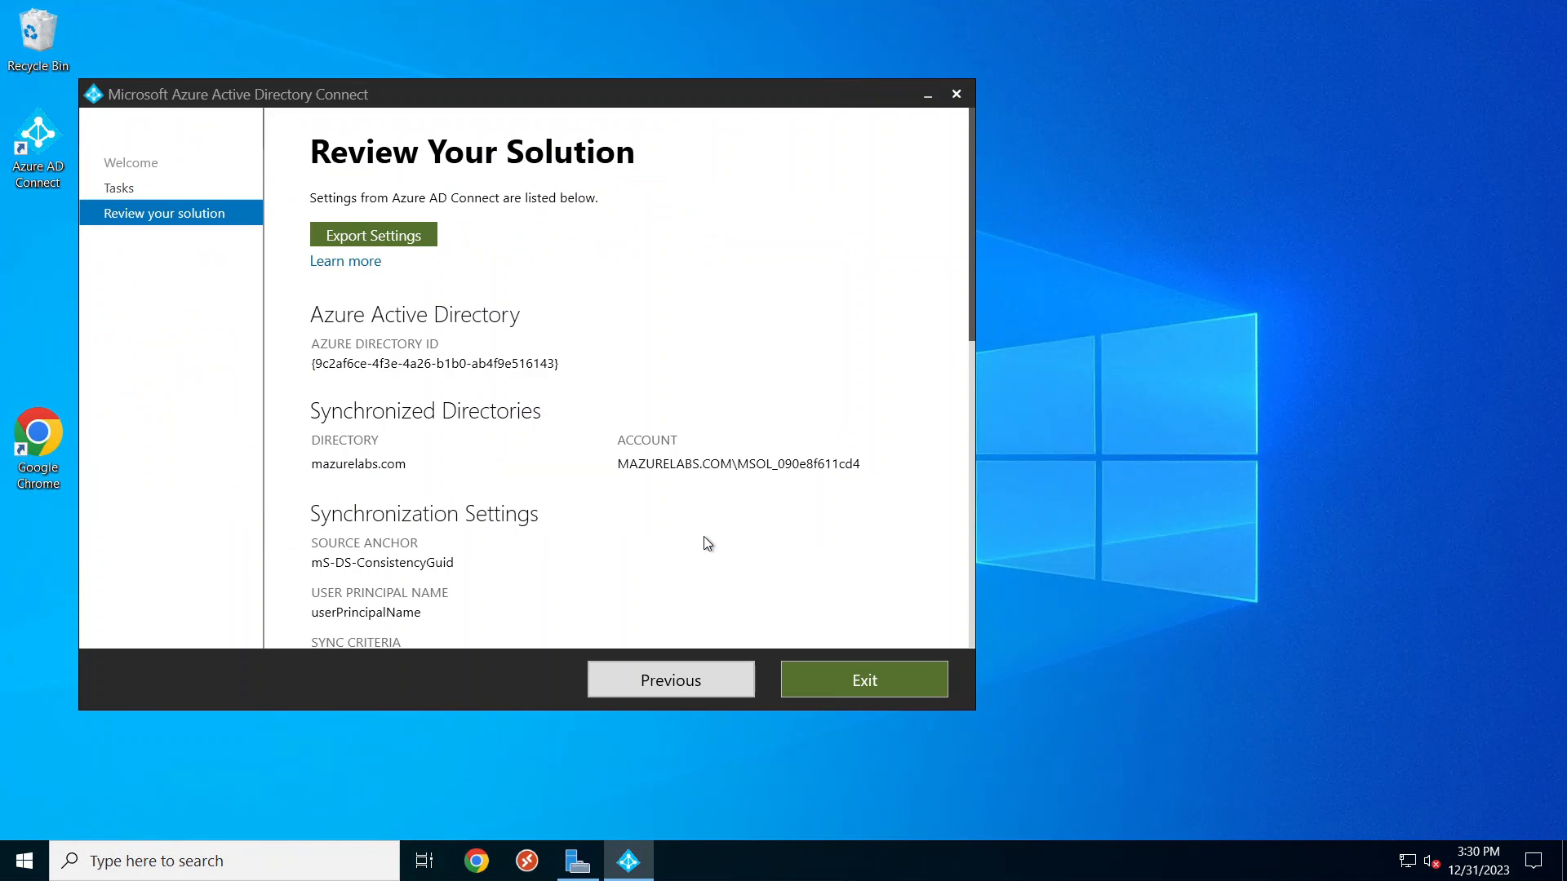
mouse_move(727, 540)
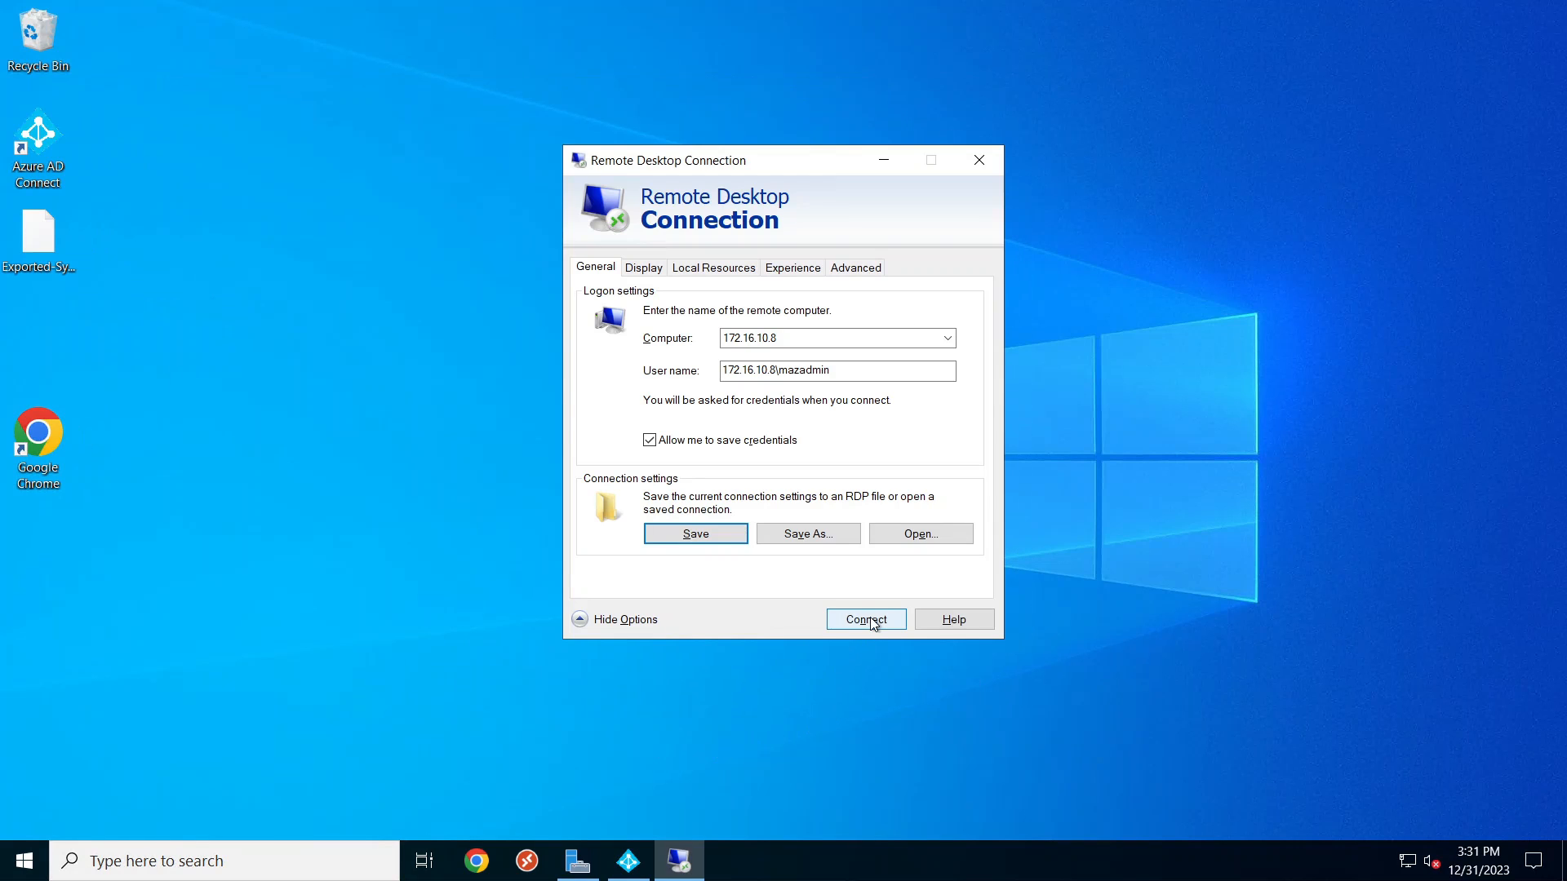
- Open a Remote Desktop session to 172.16.10.8 and sign in
left_click(865, 619)
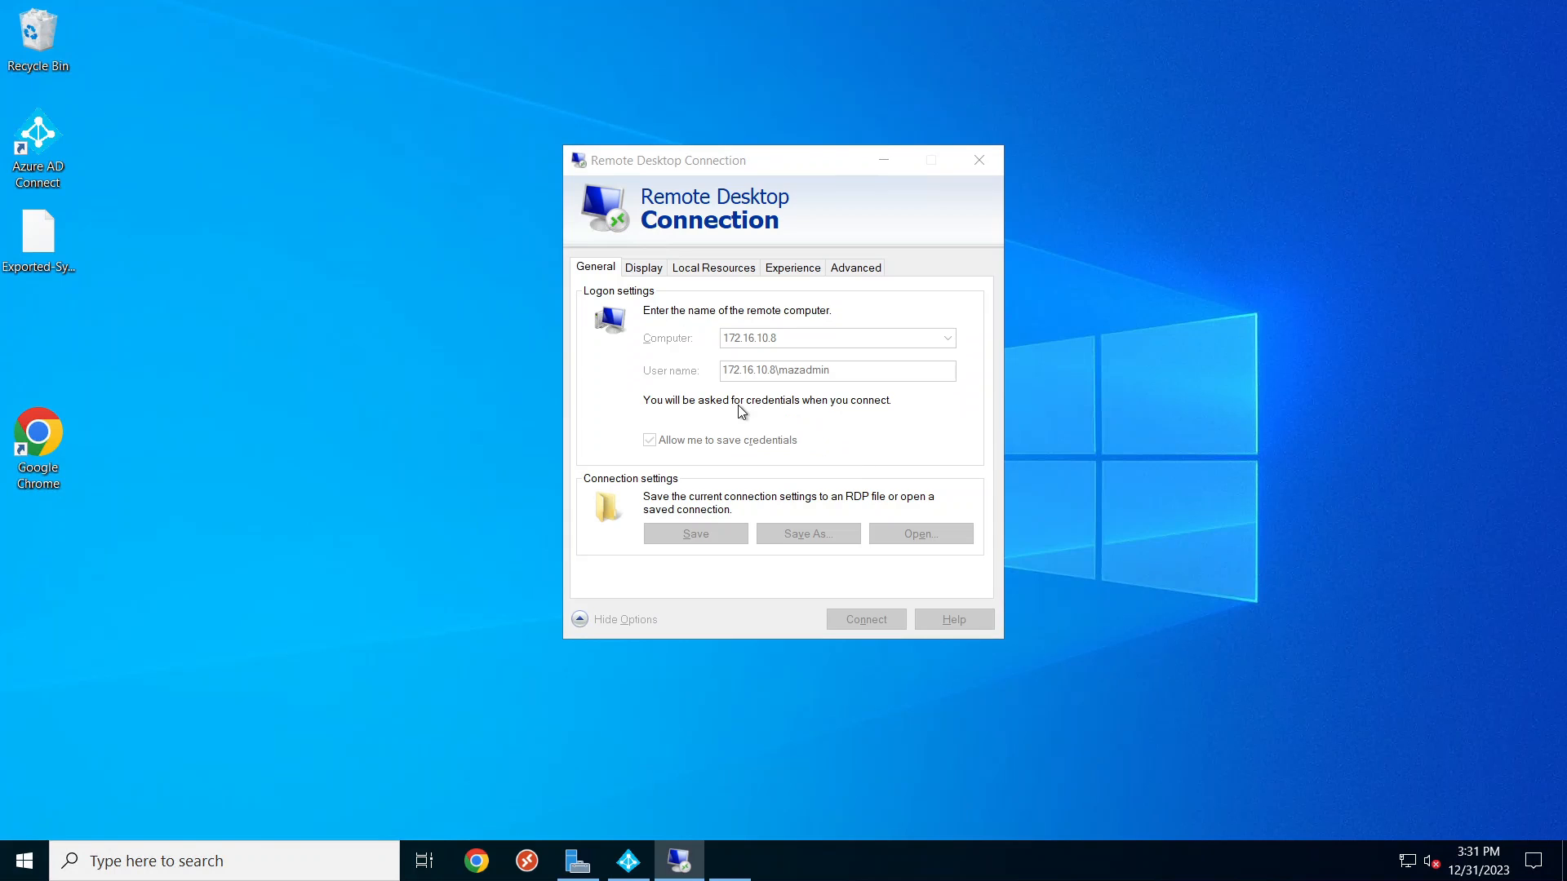
left_click(864, 618)
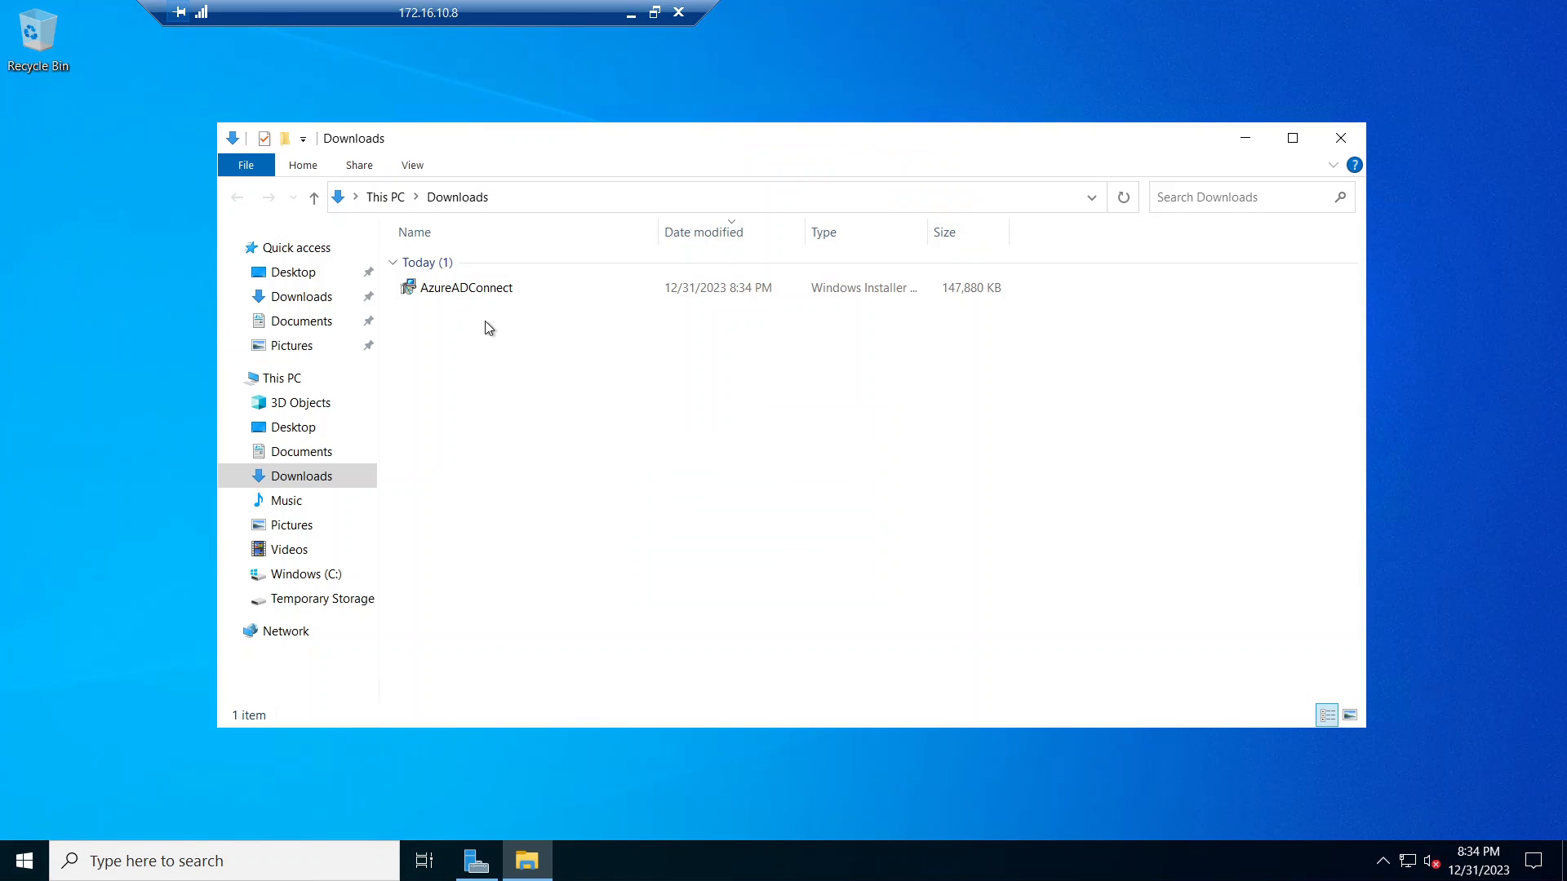
mouse_move(488, 307)
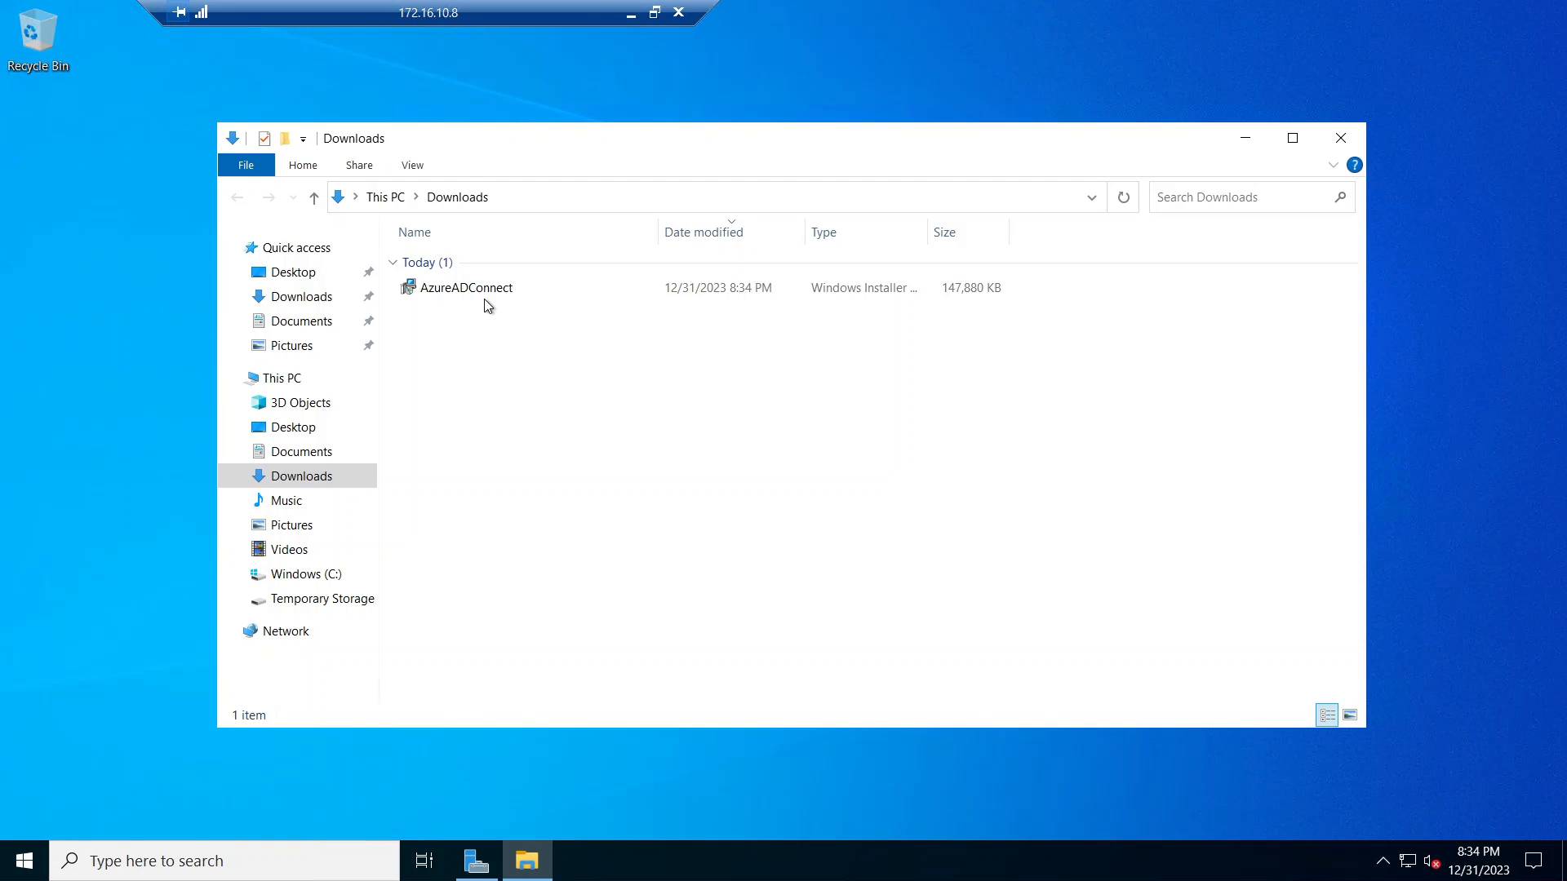
- Run the AzureADConnect installer from the new server's Downloads folder
double_click(464, 288)
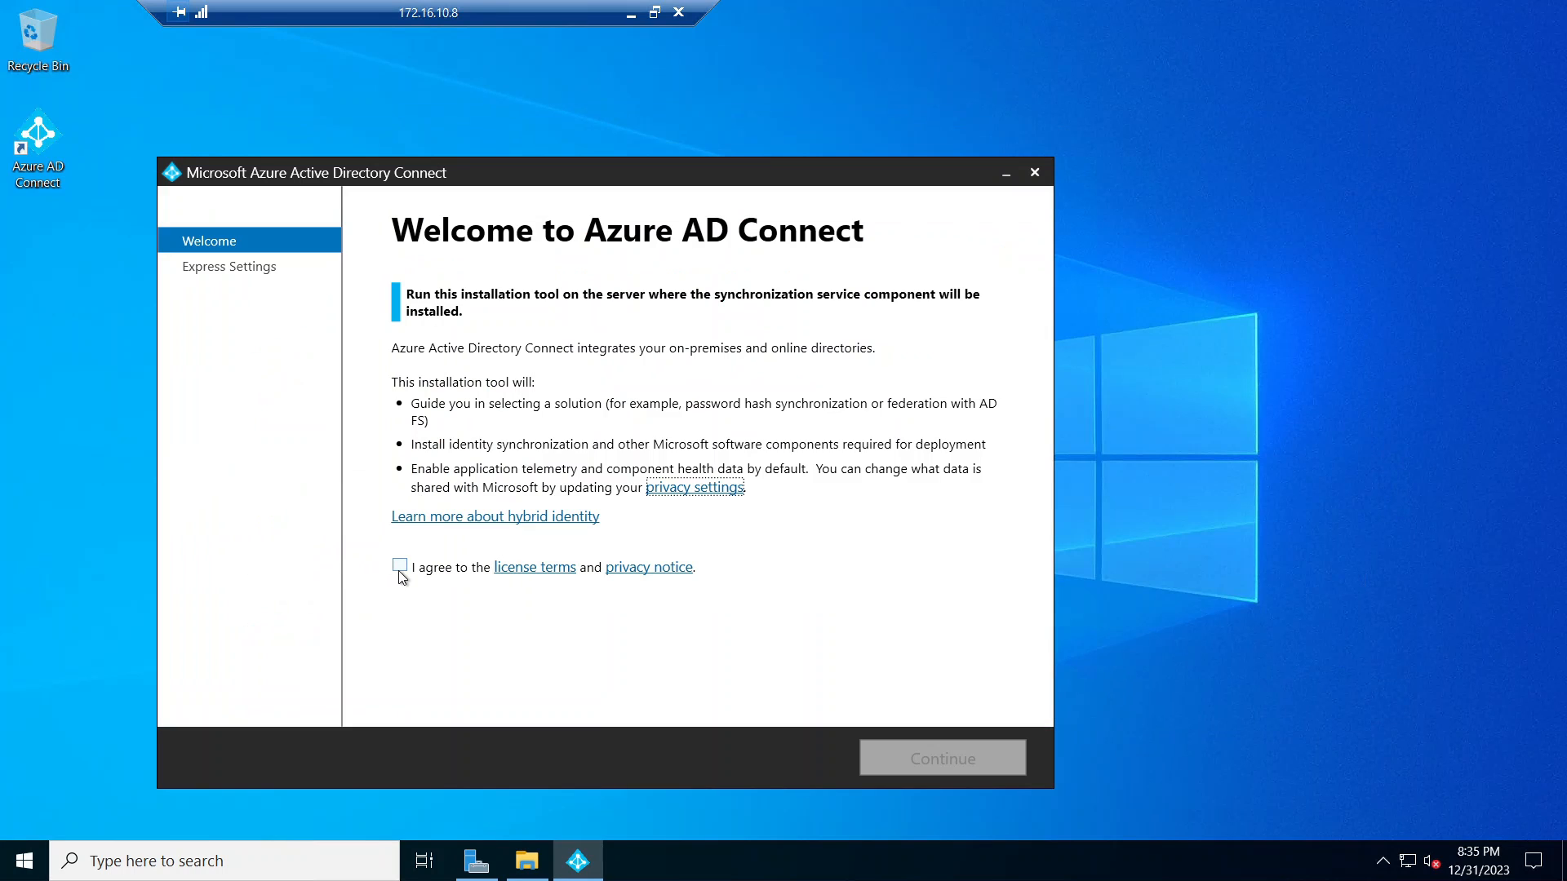
- Accept the license terms, choose Customize, and tick Import synchronization settings
left_click(399, 566)
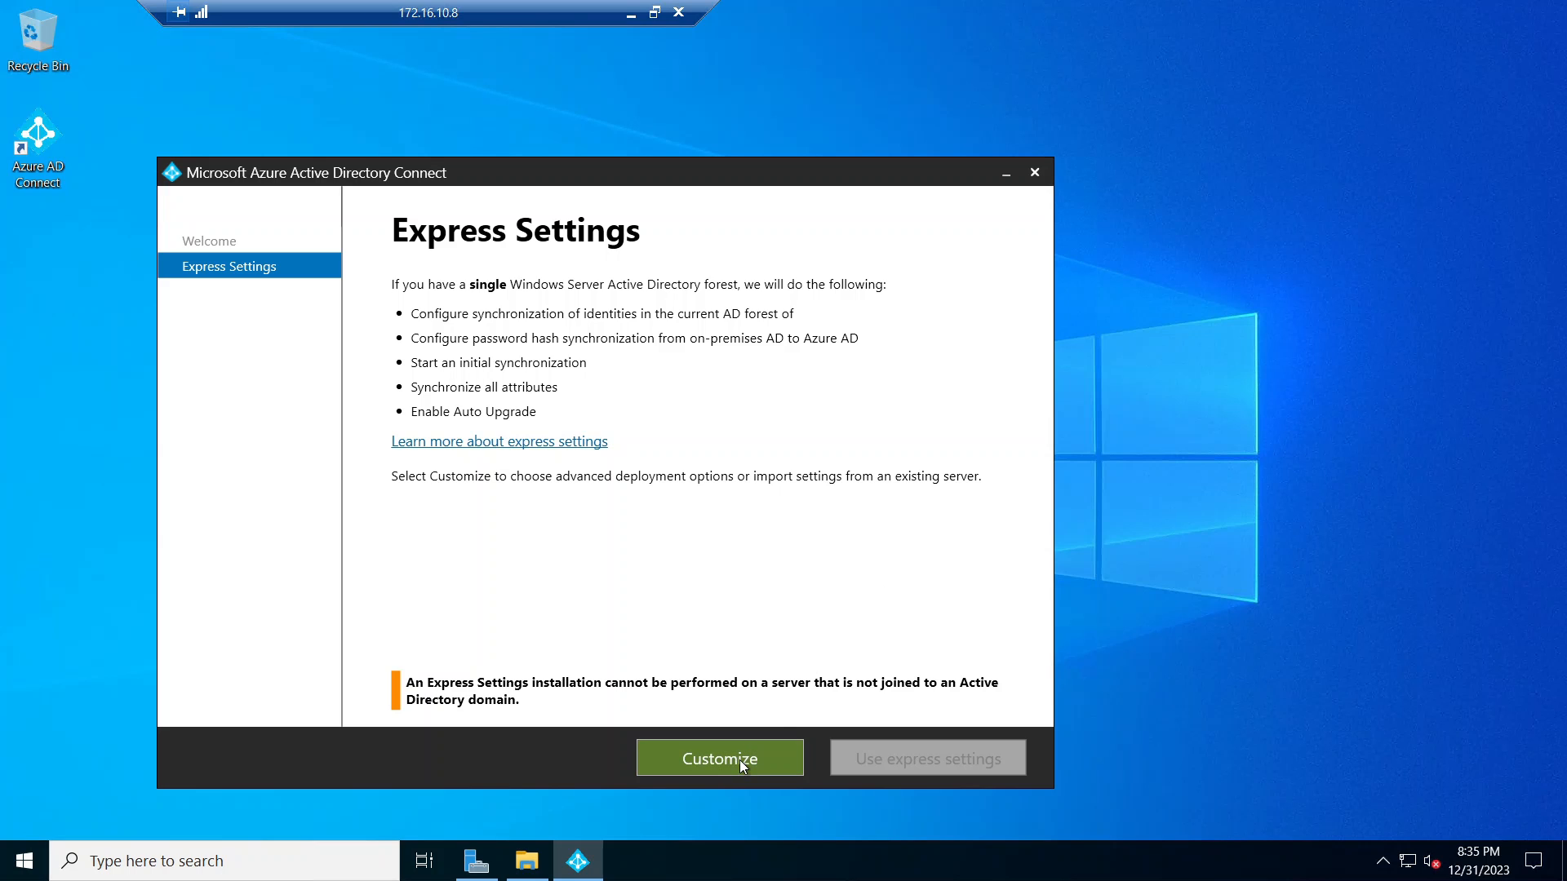
left_click(718, 757)
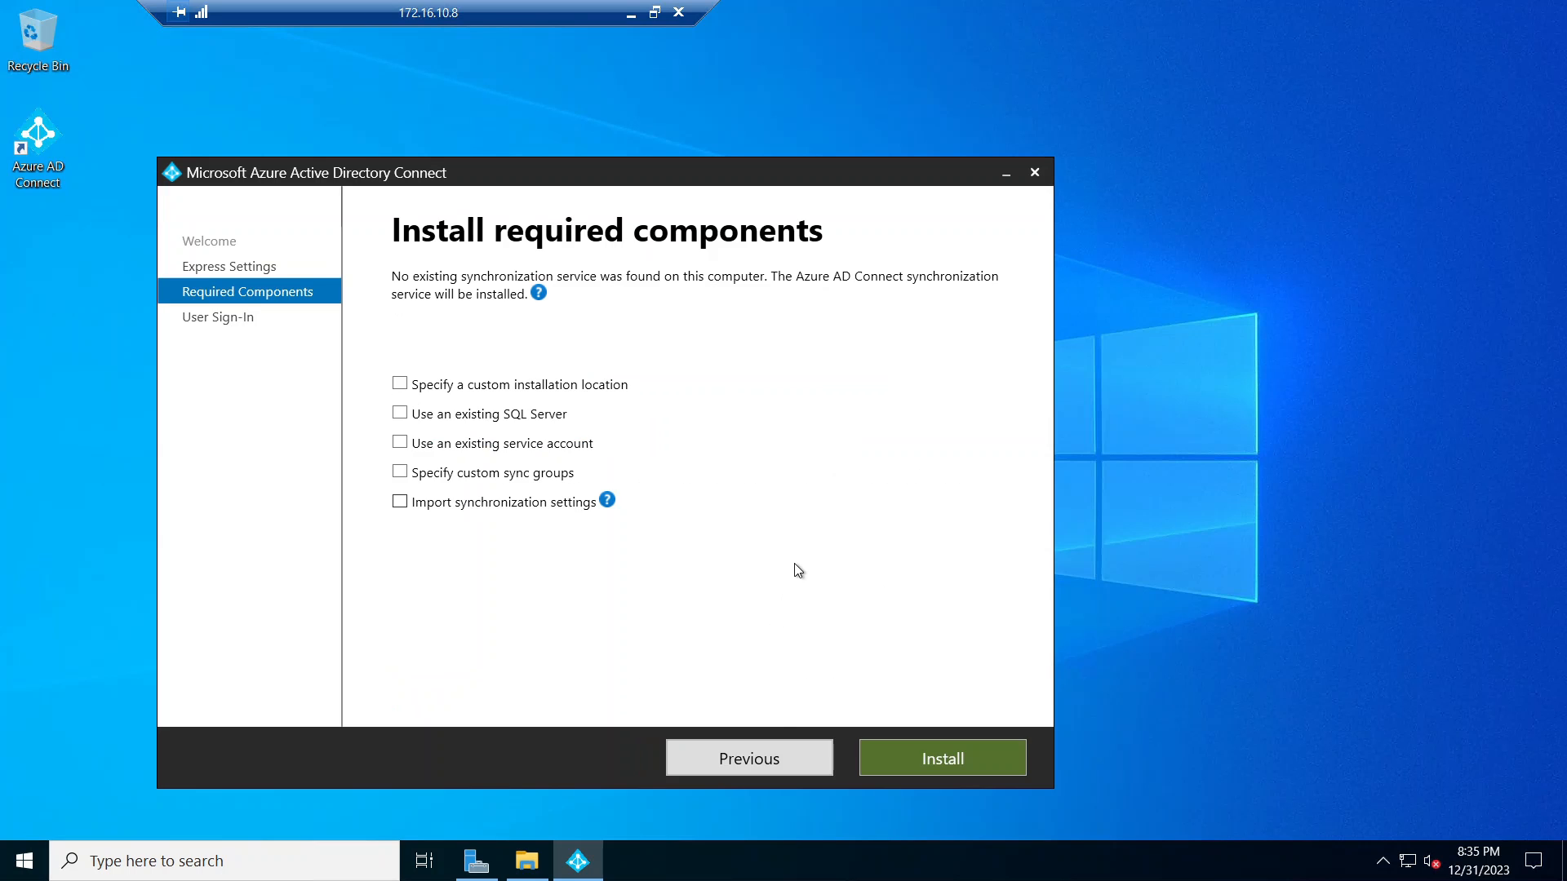
left_click(400, 501)
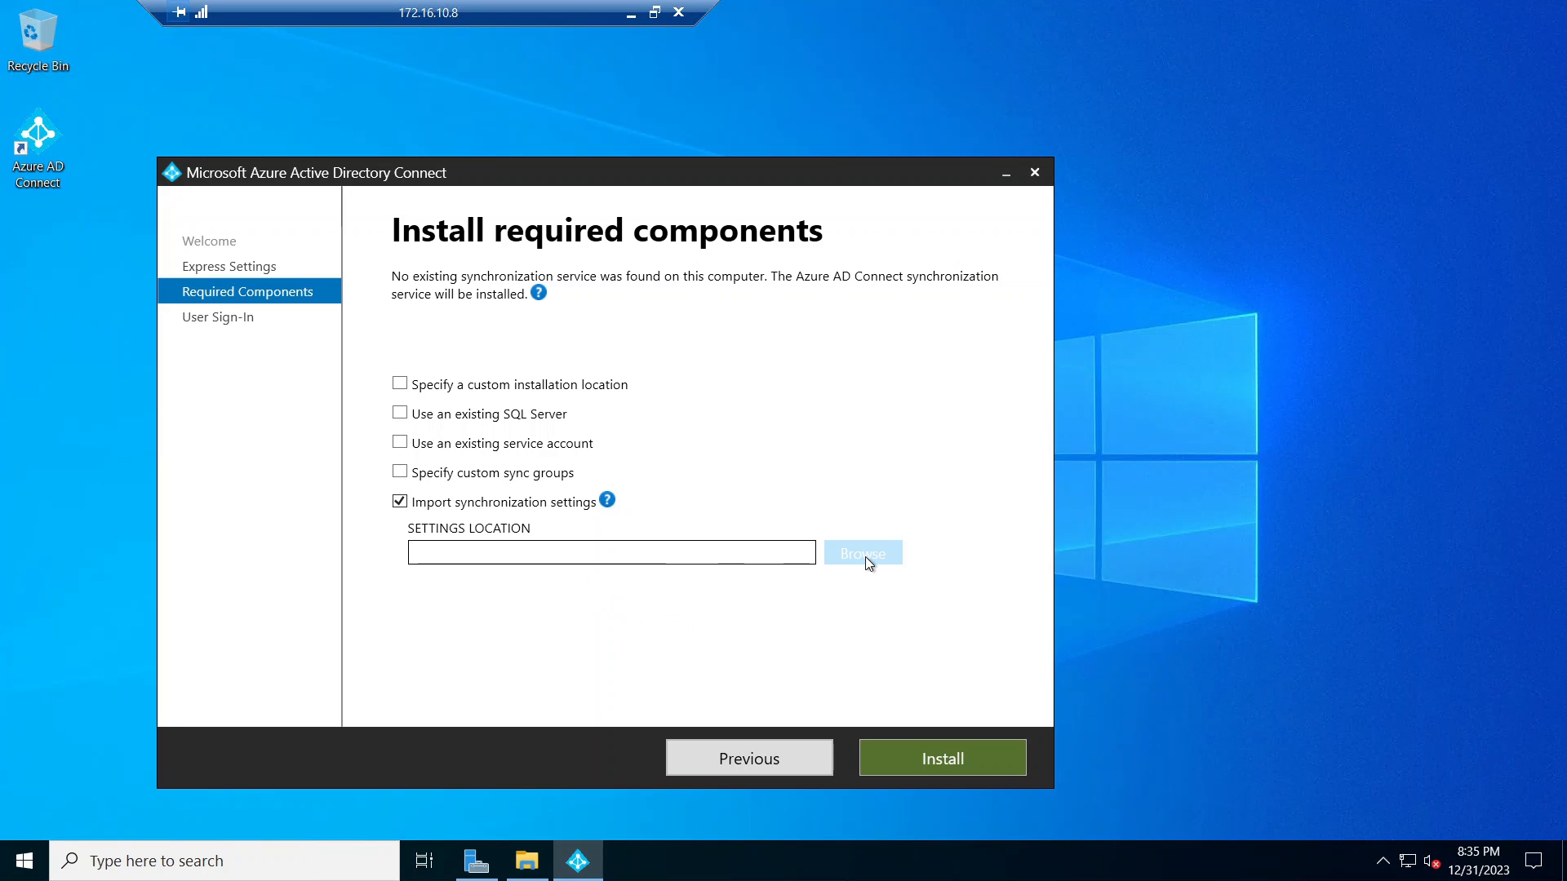
mouse_move(626, 635)
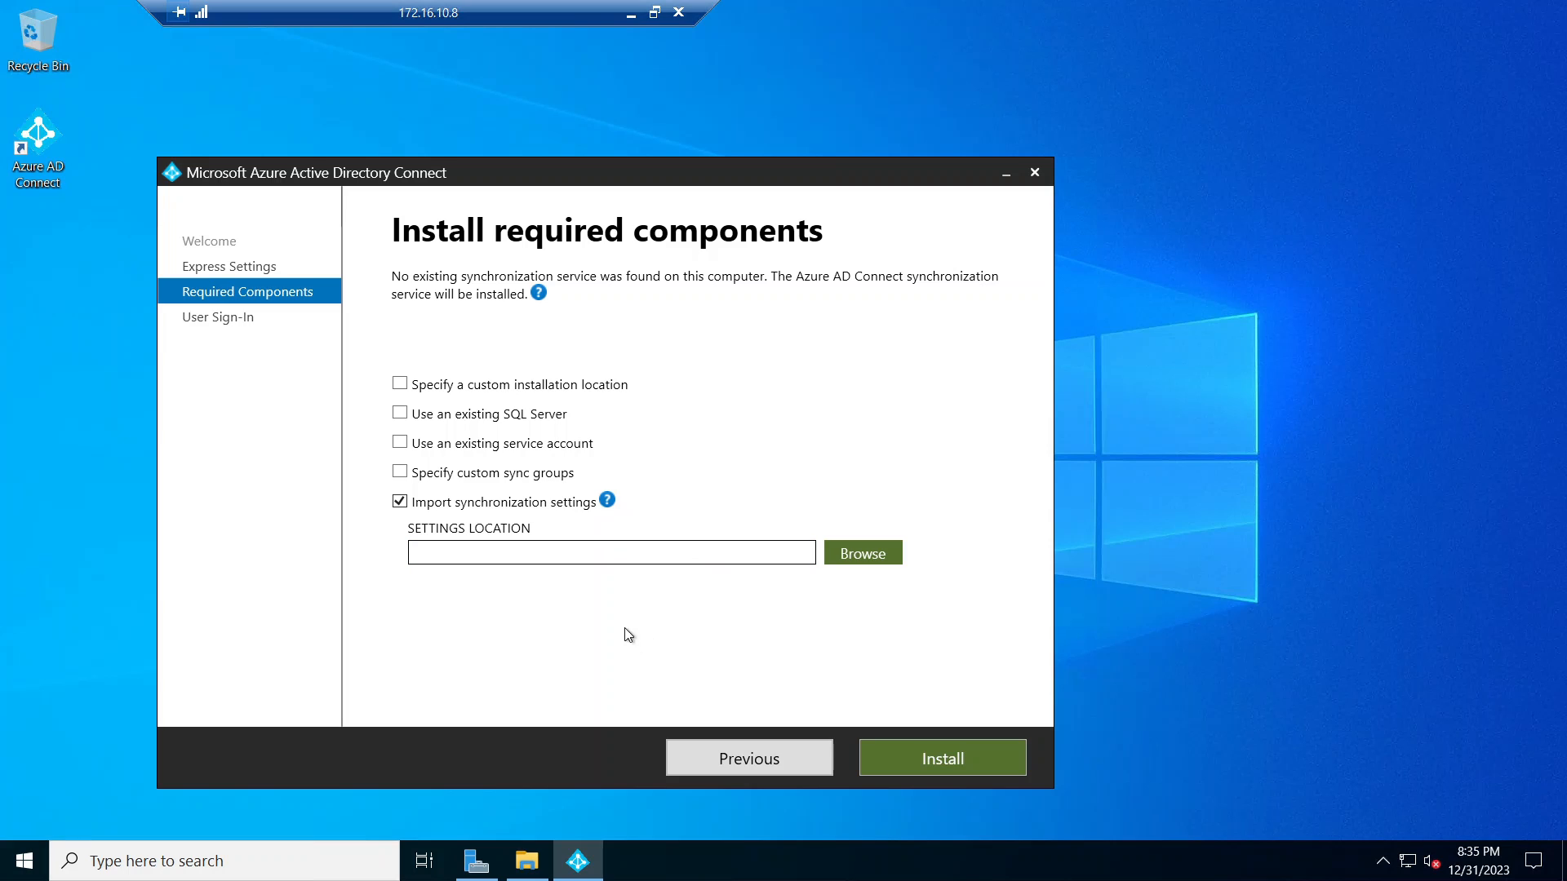
mouse_move(631, 12)
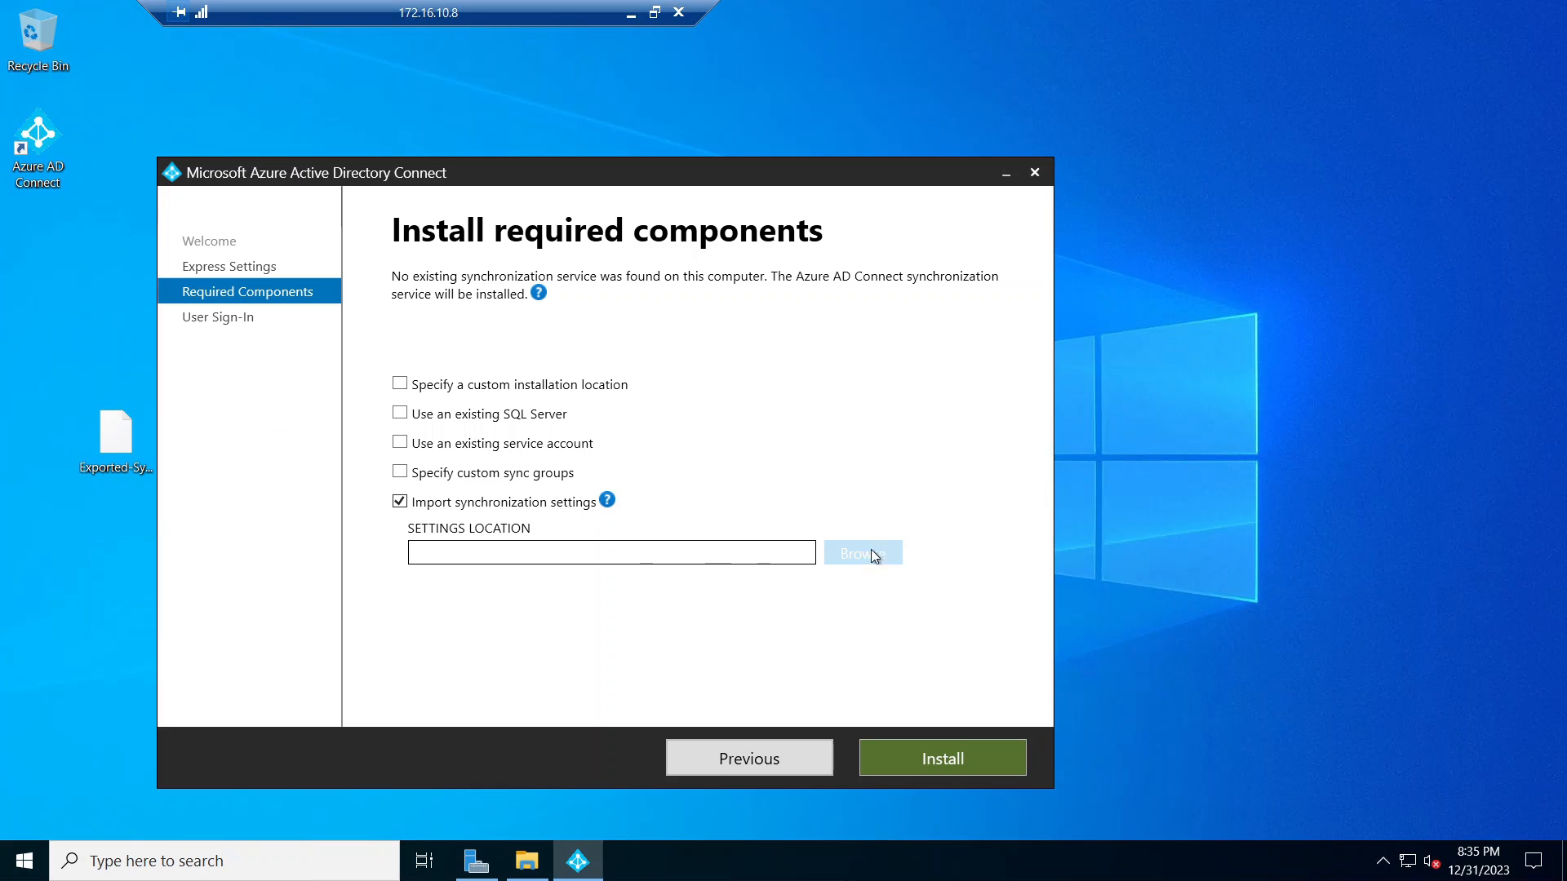
- Select Exported-SynchronizationPolicy-20231231-153032.json from the Desktop as the settings file
left_click(859, 553)
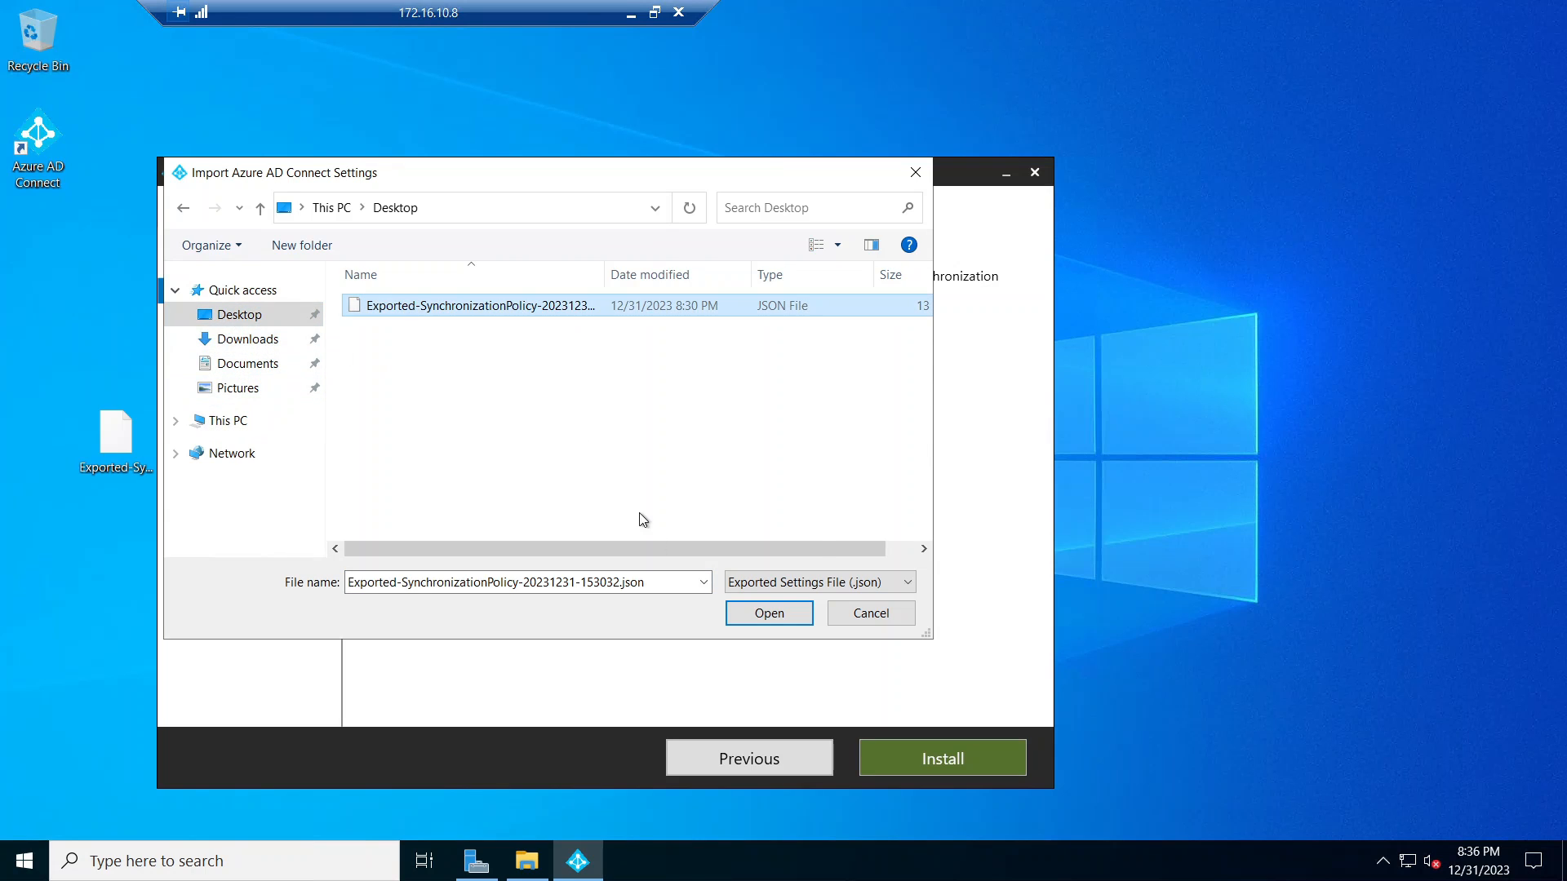
left_click(768, 613)
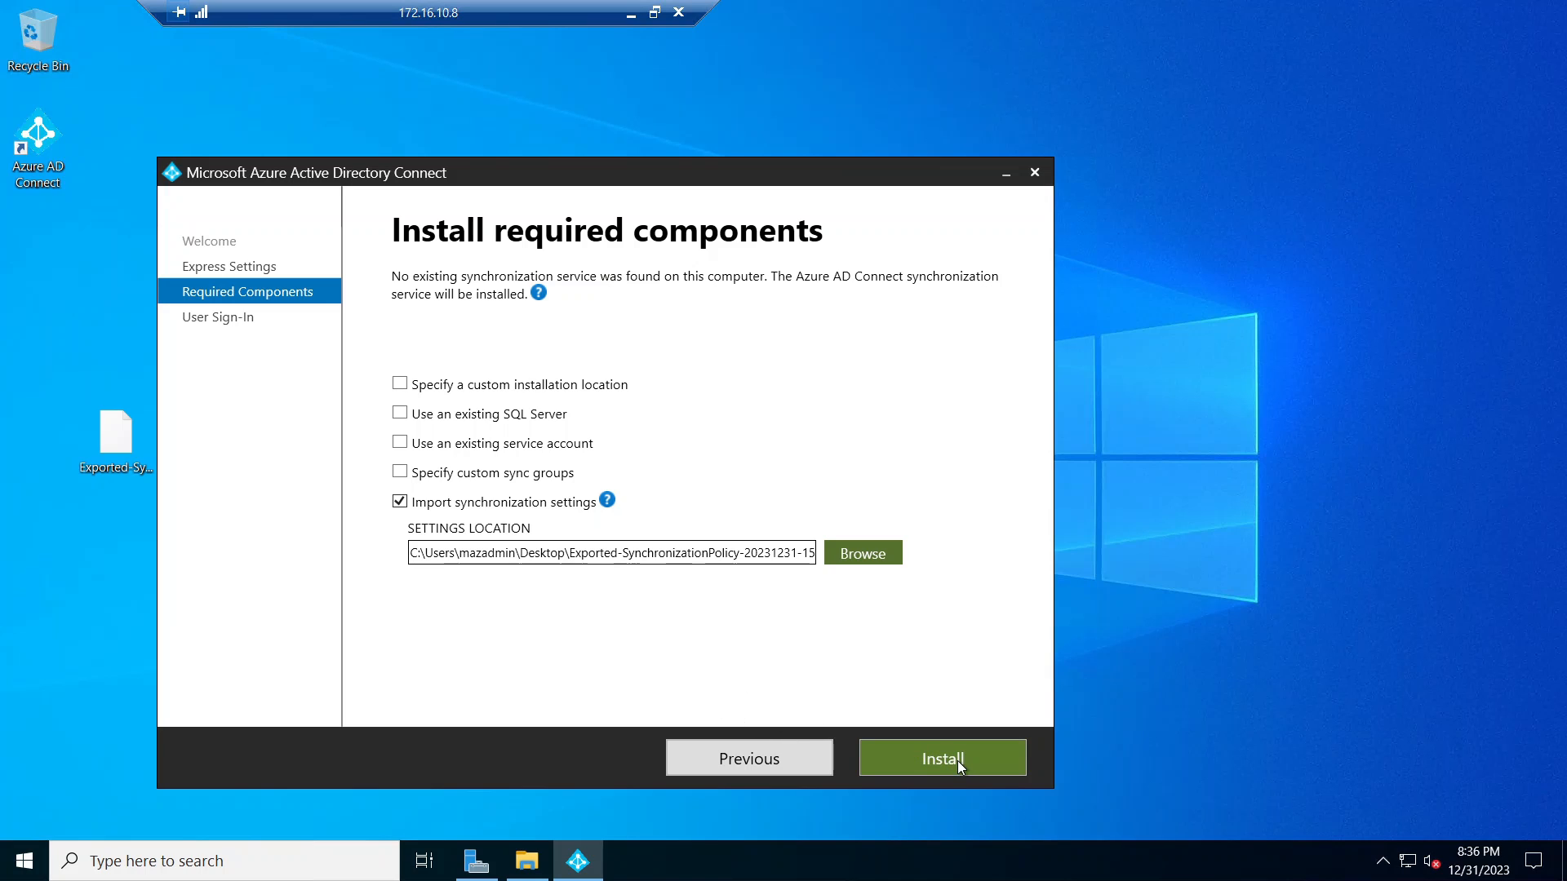
- Install the Synchronization Service components until the User sign-in page appears
left_click(940, 757)
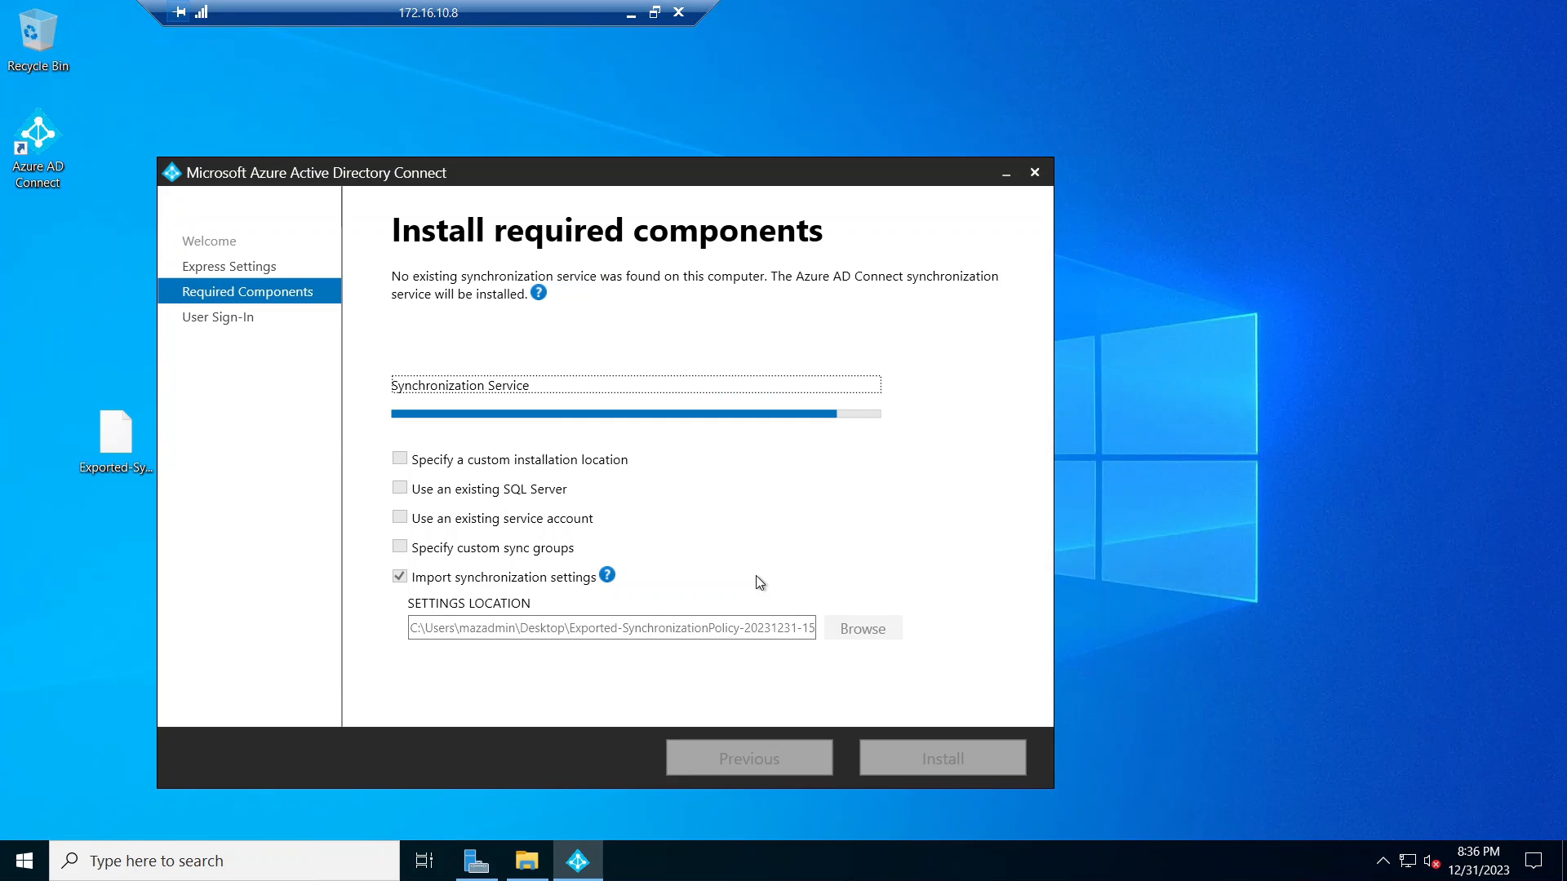
left_click(941, 757)
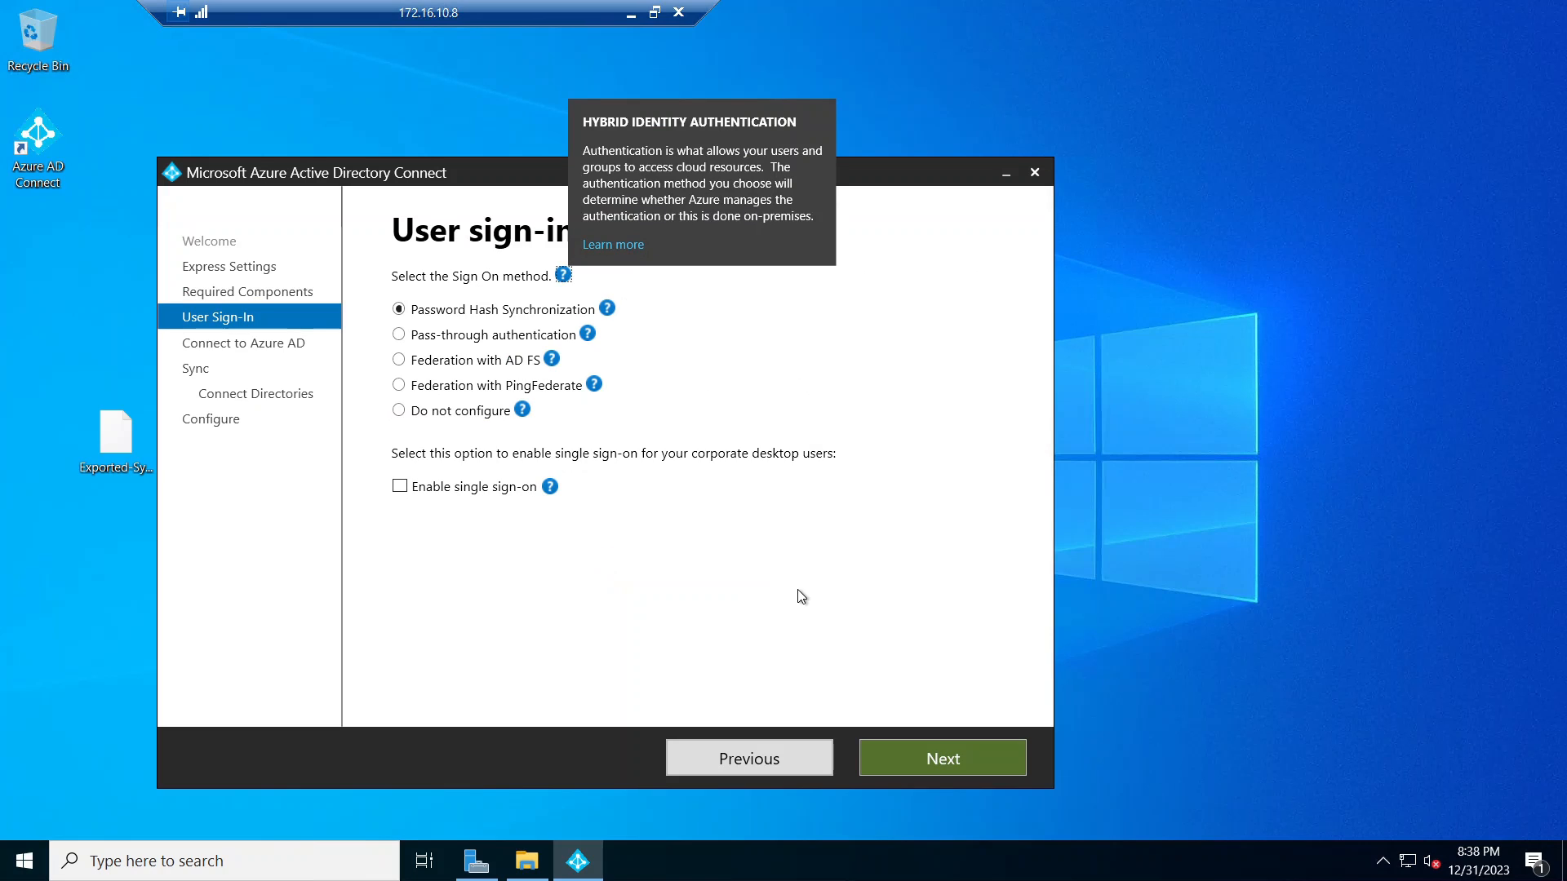
mouse_move(592, 384)
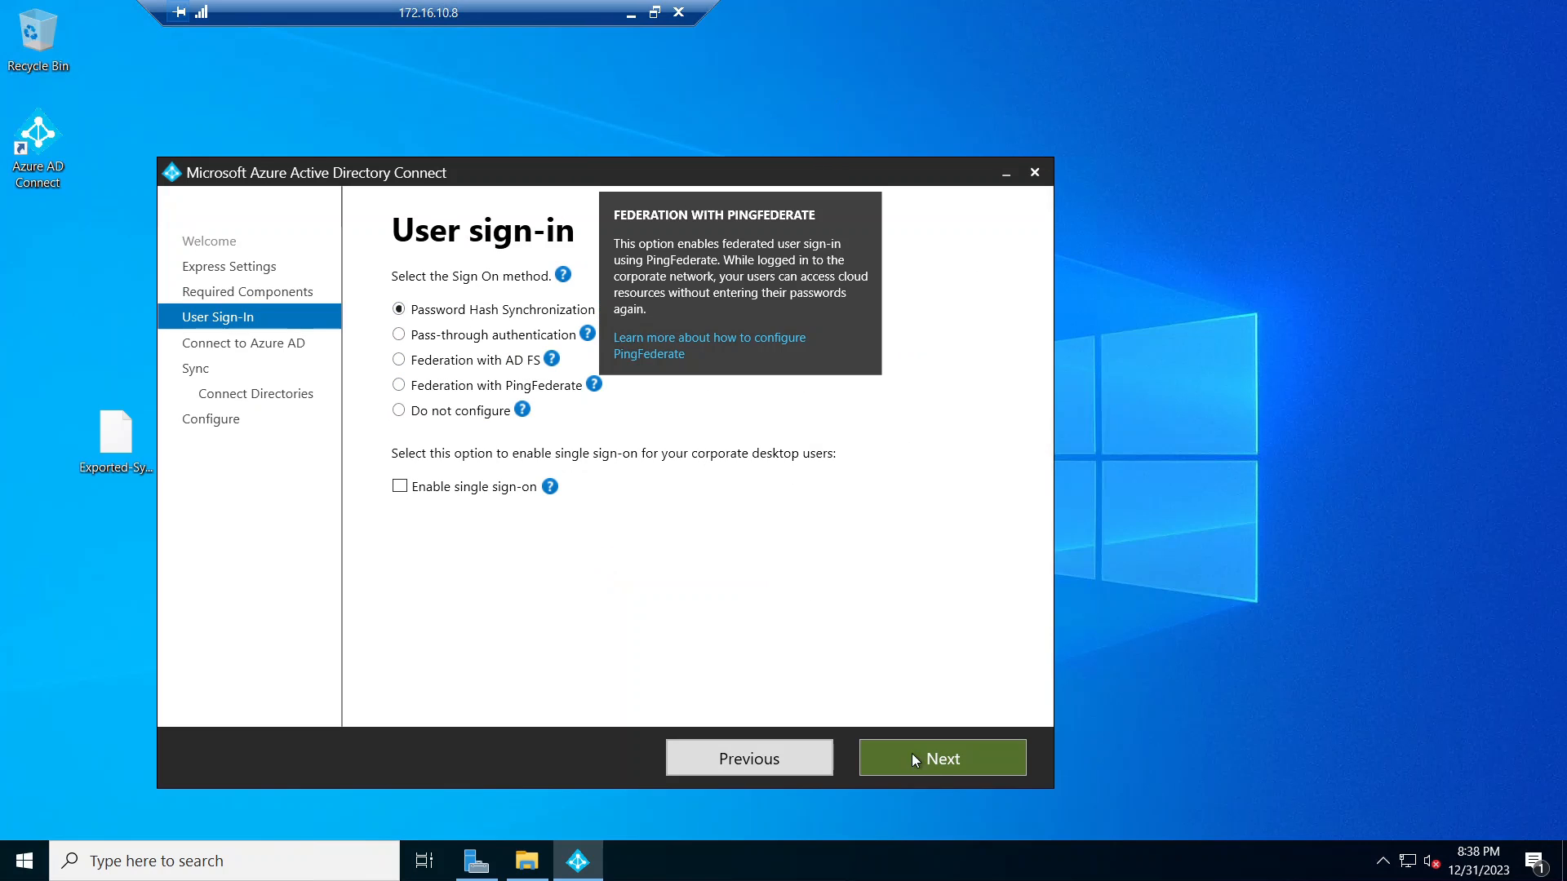
- Keep Password Hash Synchronization and correct the Azure AD administrator username
left_click(940, 757)
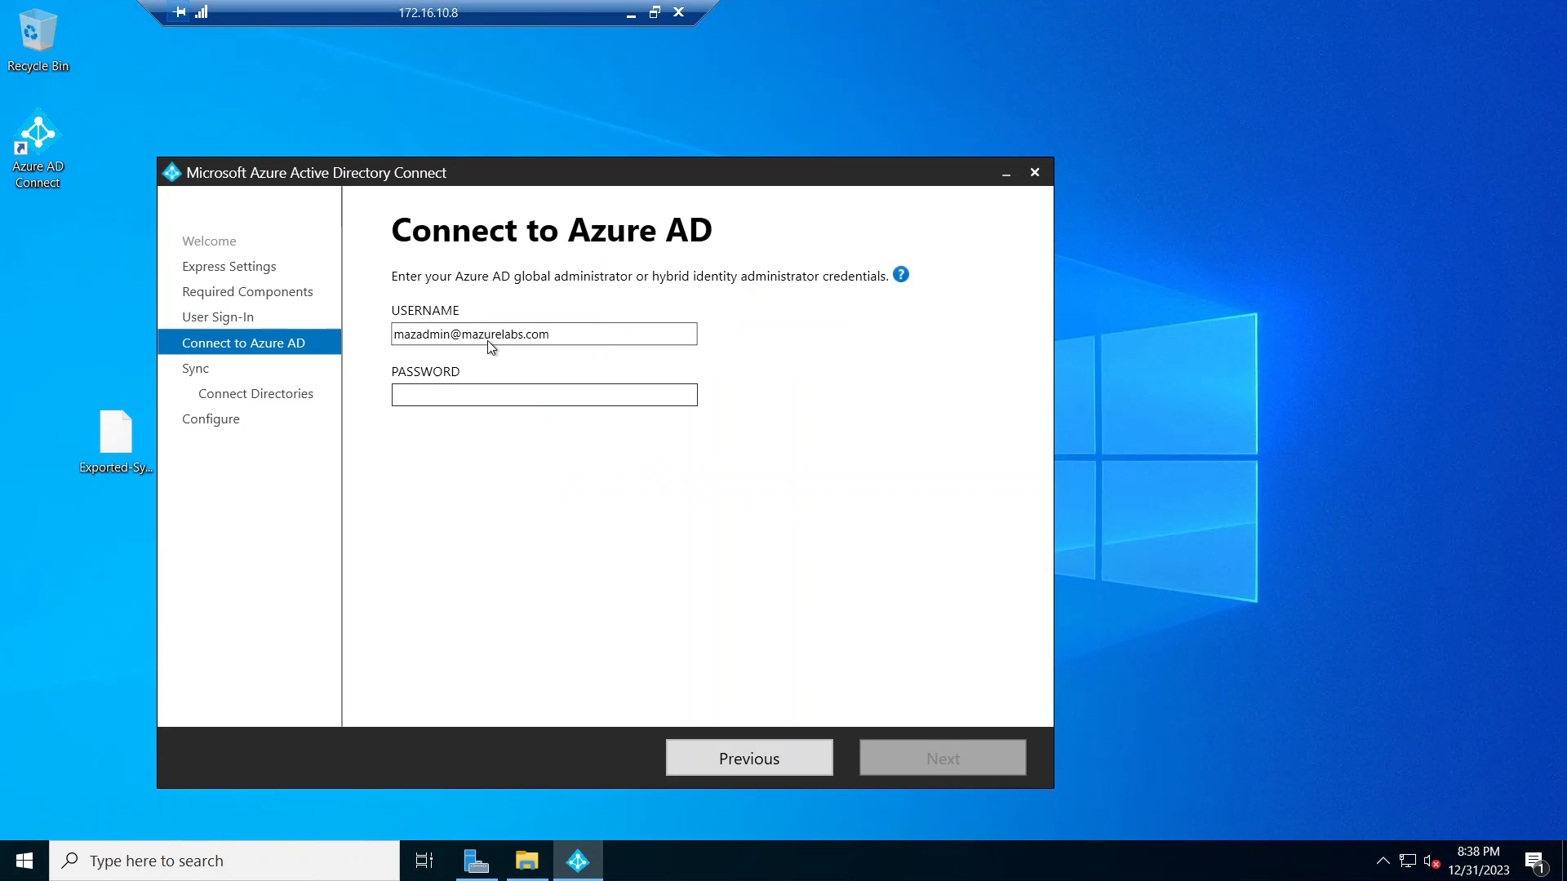
double_click(419, 333)
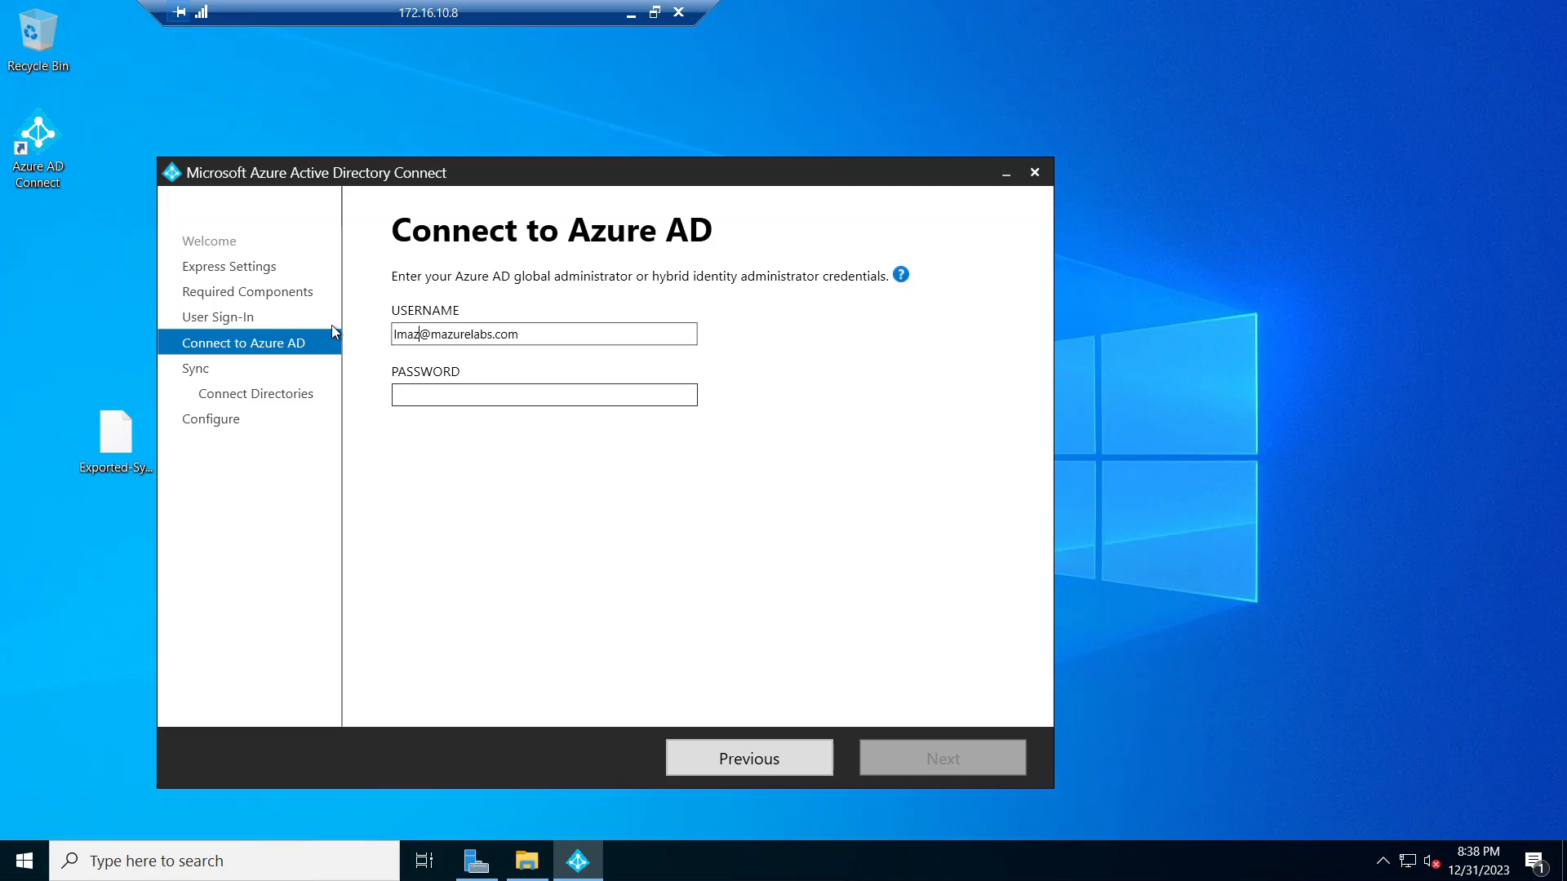
left_click(543, 393)
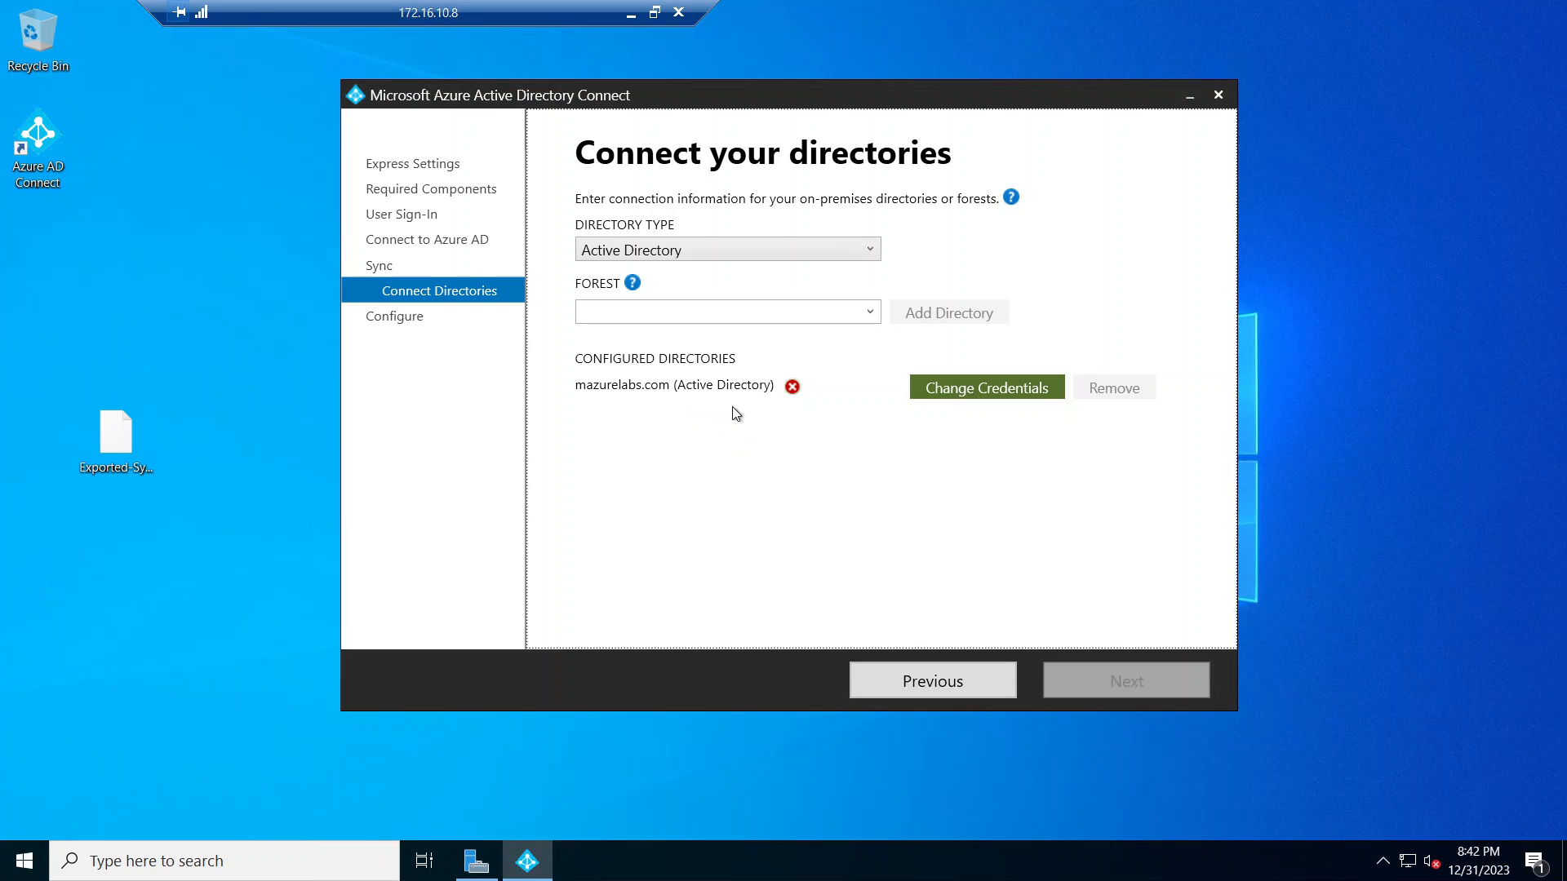
- Supply enterprise admin credentials for the mazurelabs.com forest and continue
left_click(985, 387)
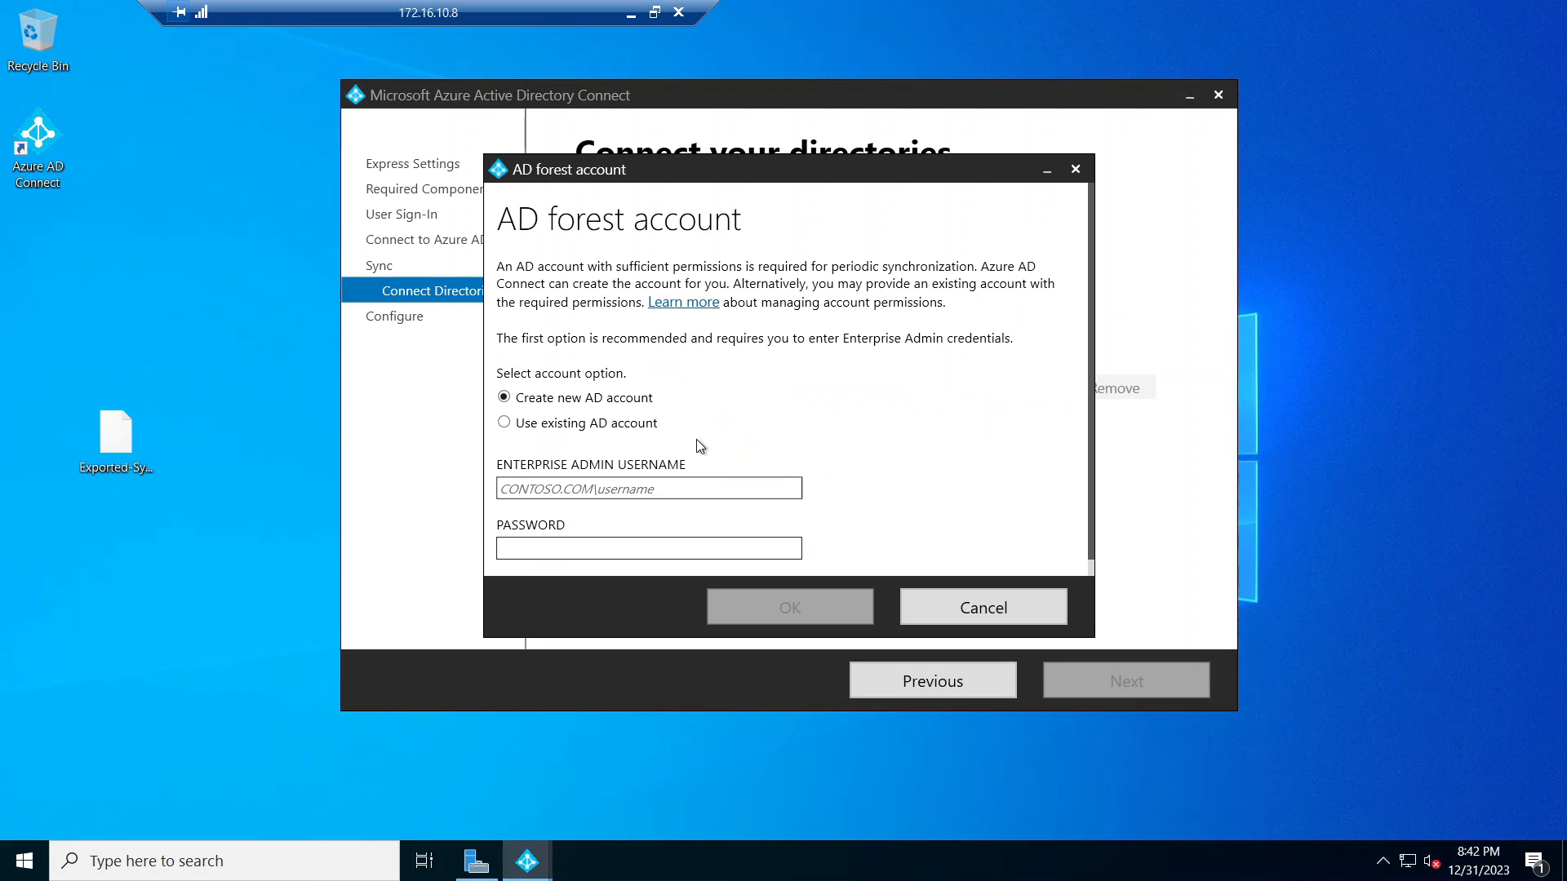
mouse_move(852, 449)
type("MAZURELABS.COM\\lmaze")
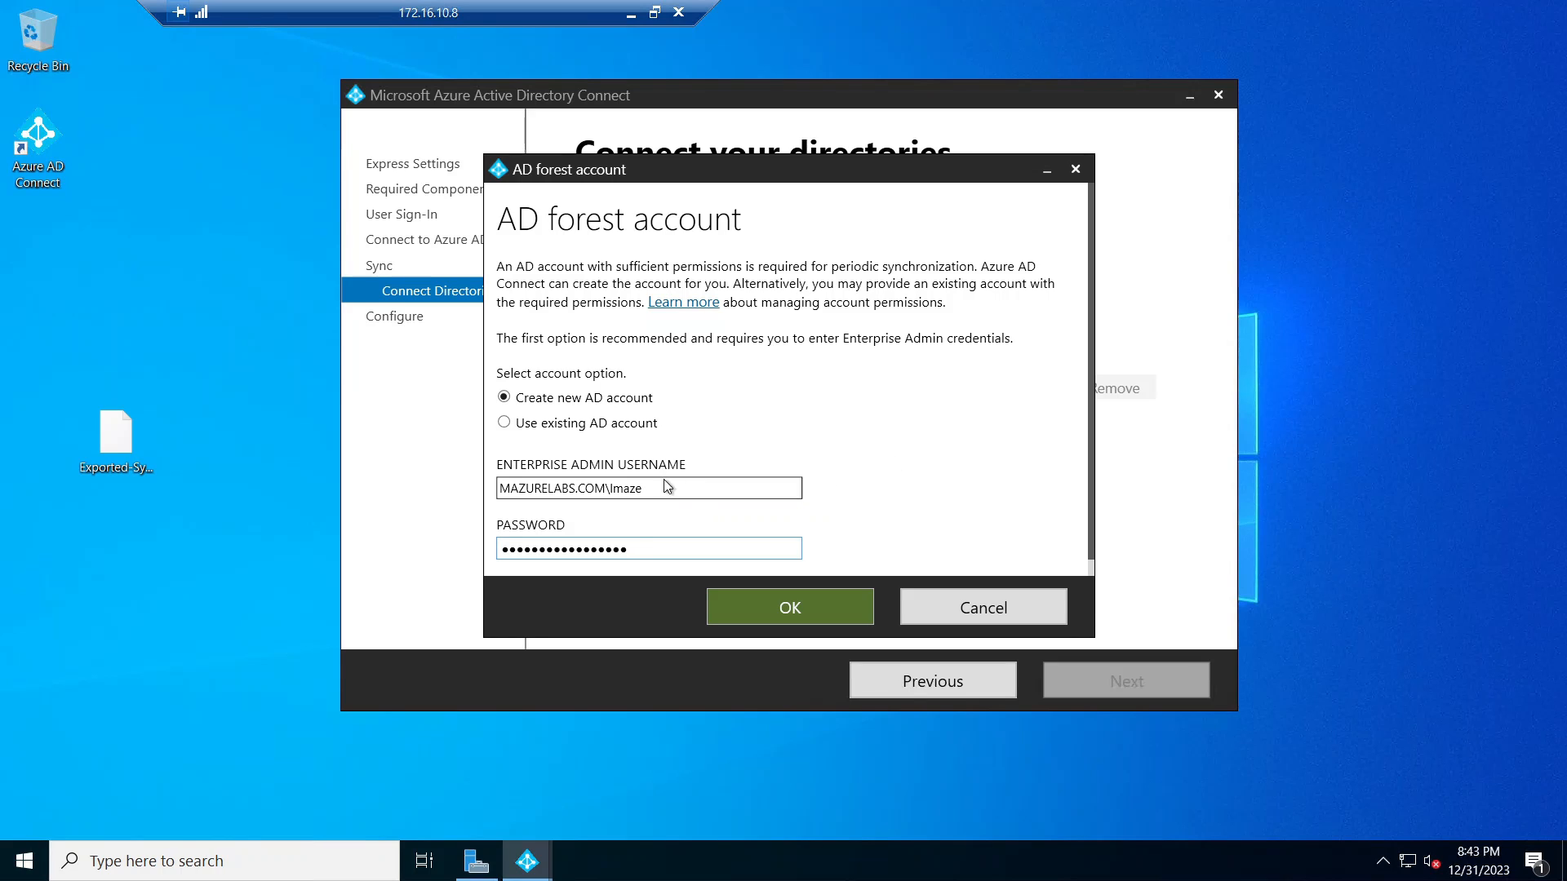
mouse_move(671, 360)
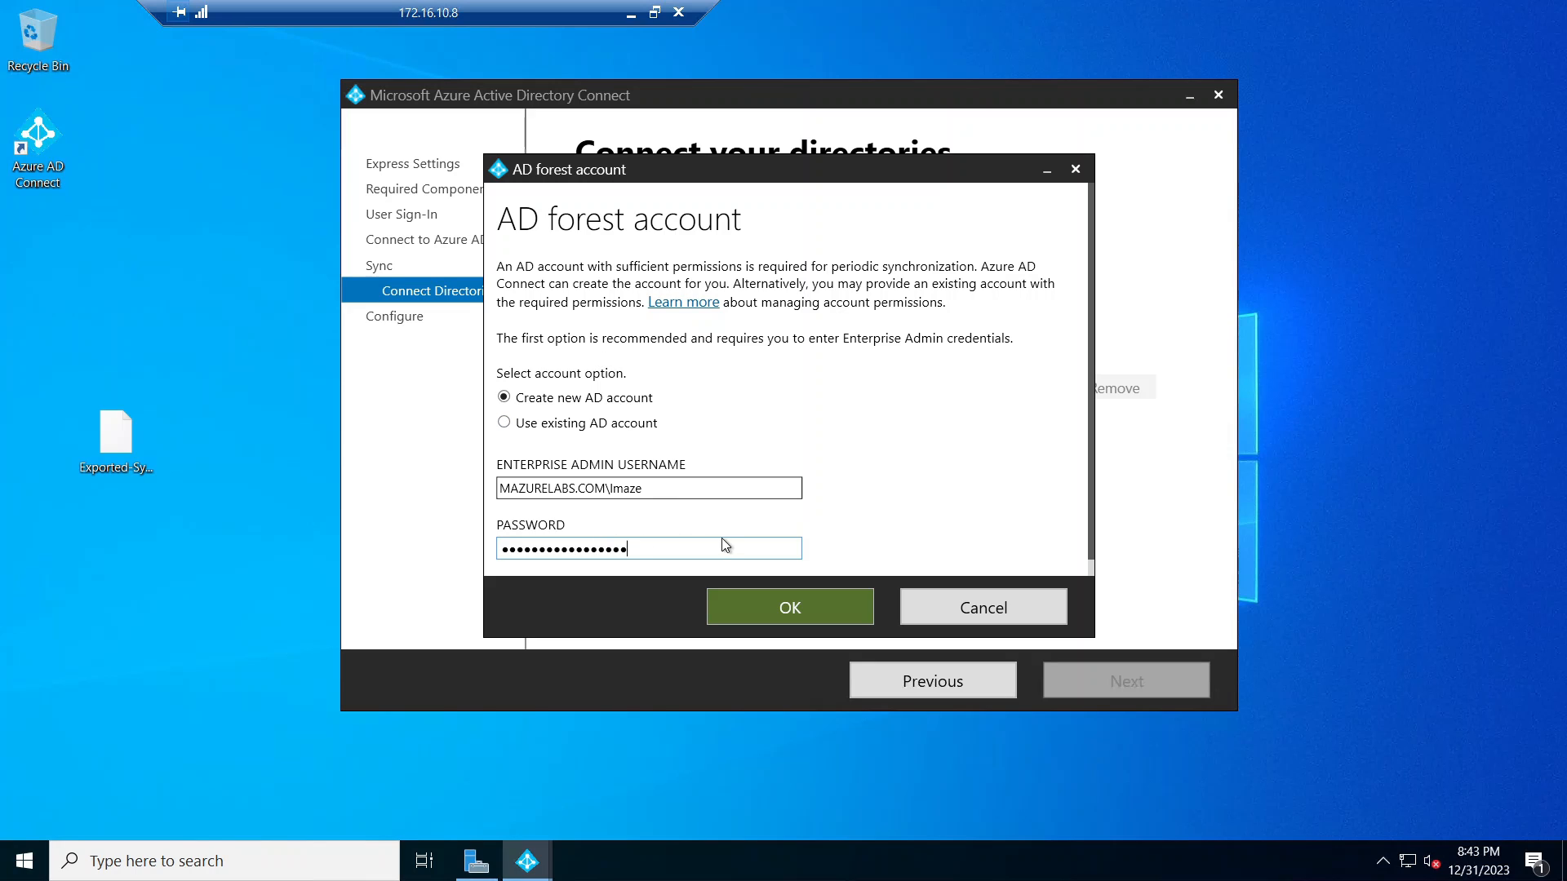
left_click(789, 607)
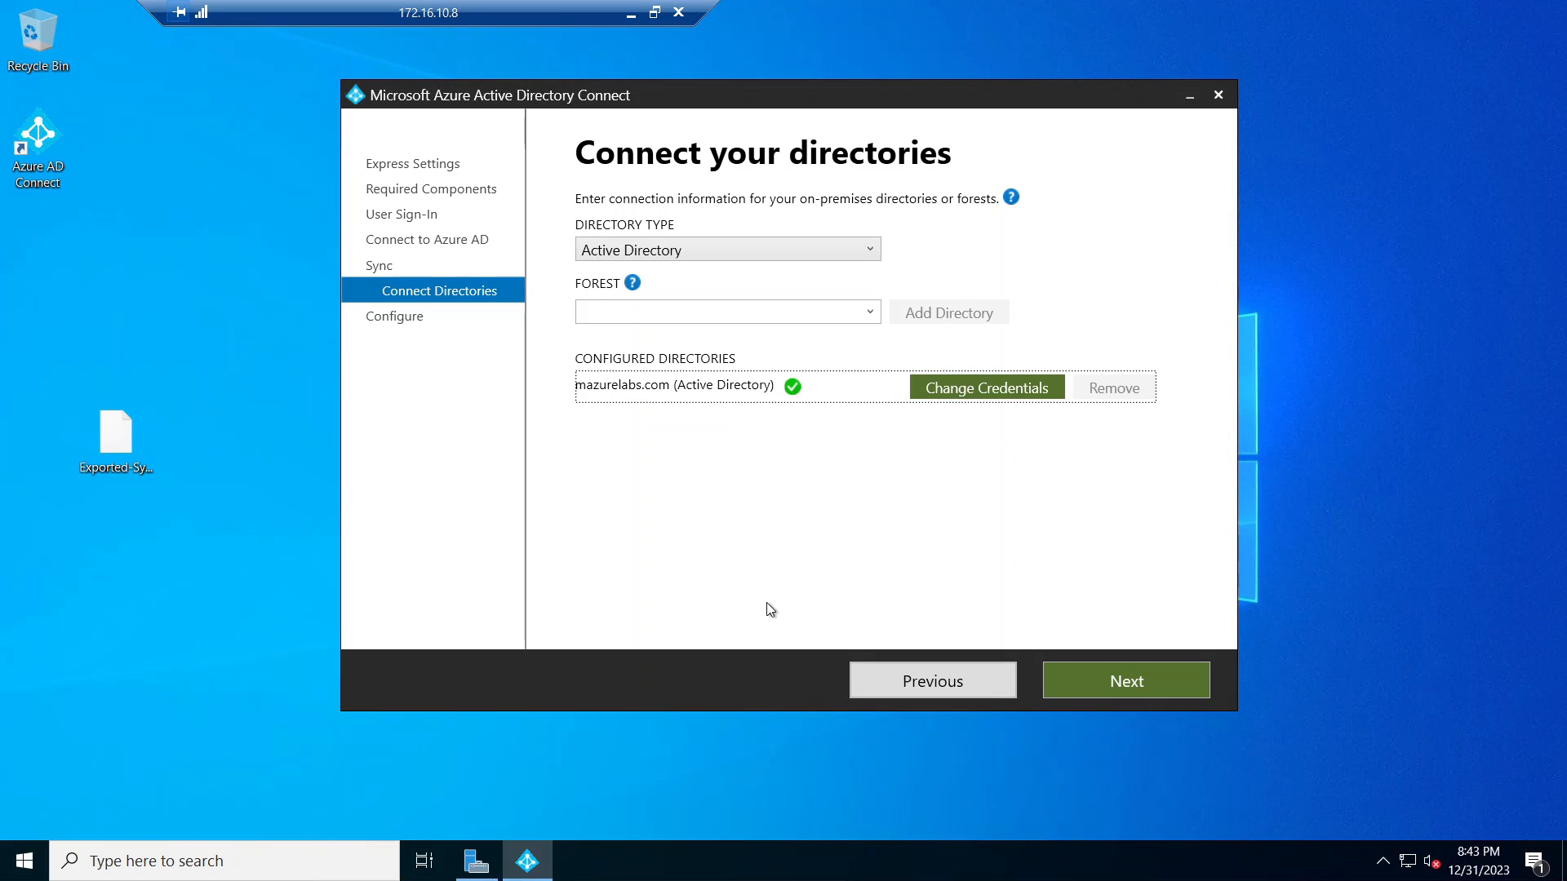
mouse_move(800, 449)
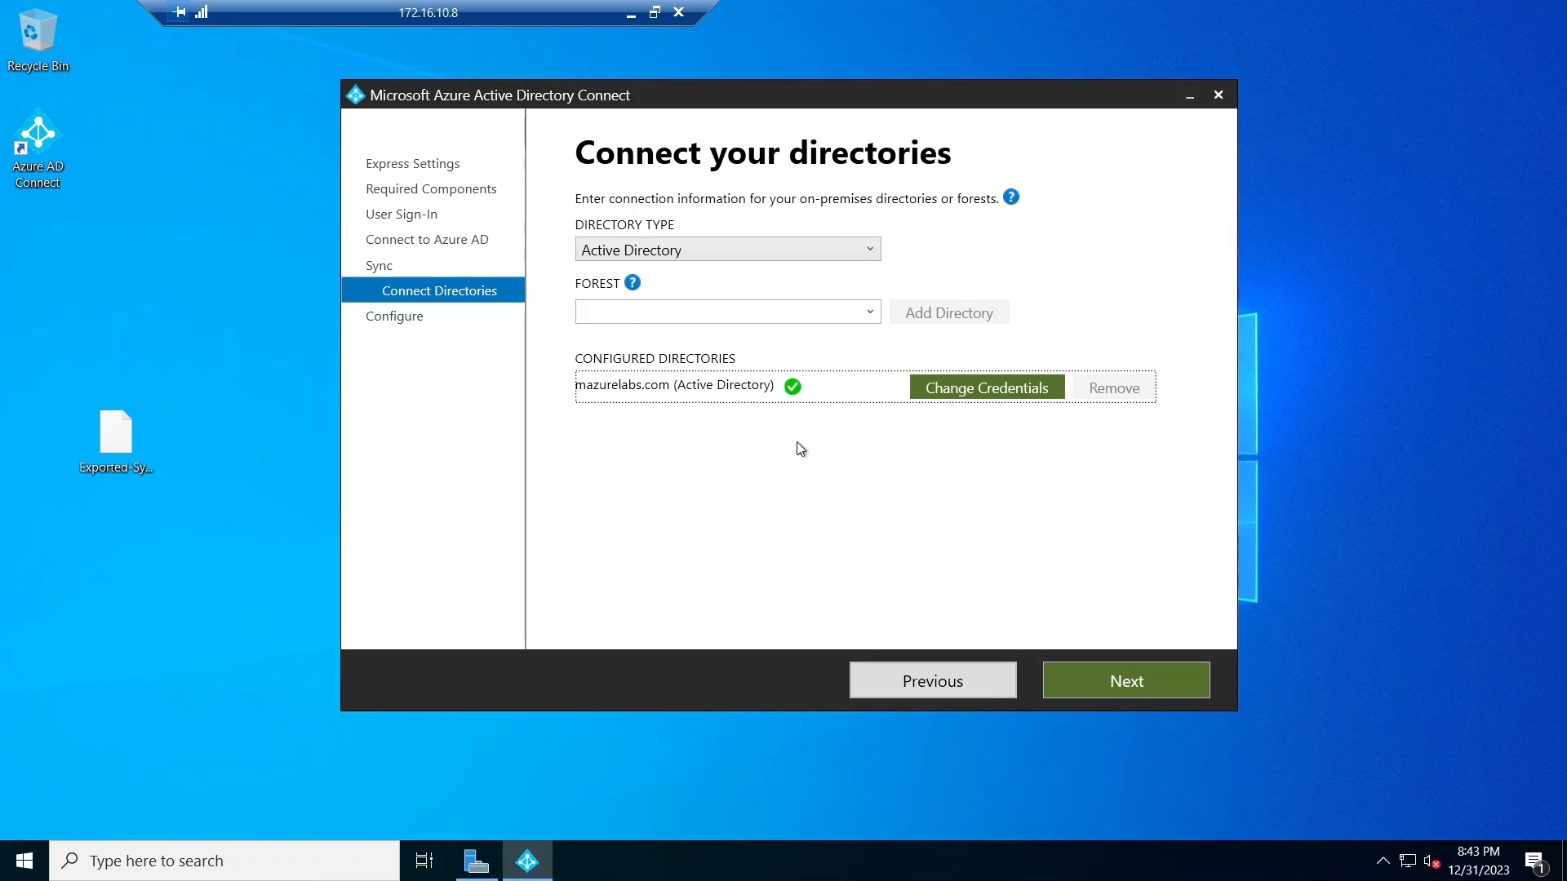
left_click(868, 311)
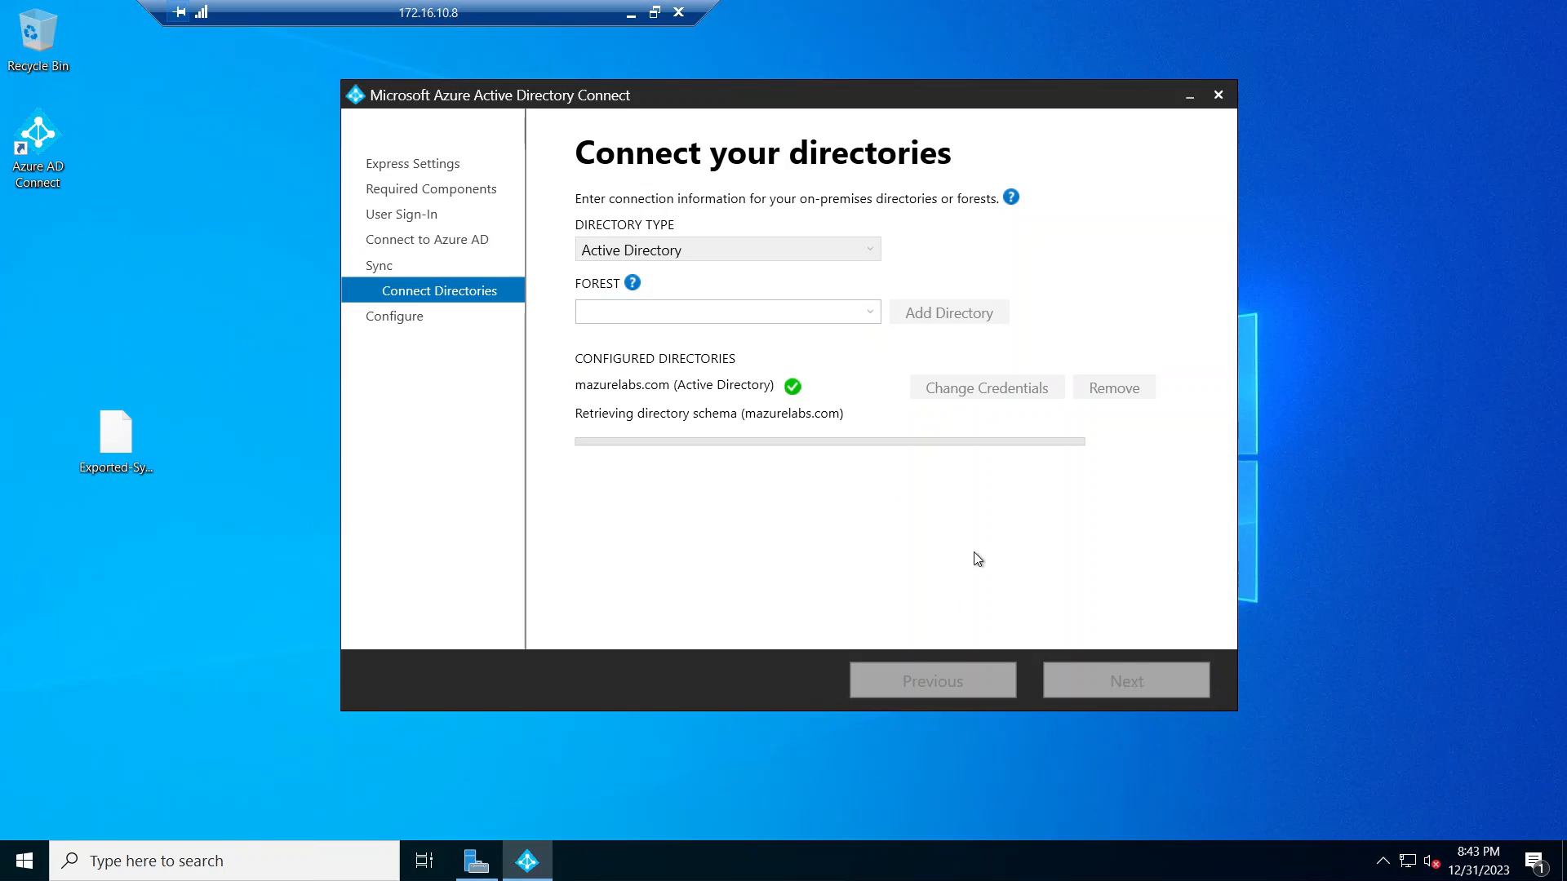
mouse_move(852, 489)
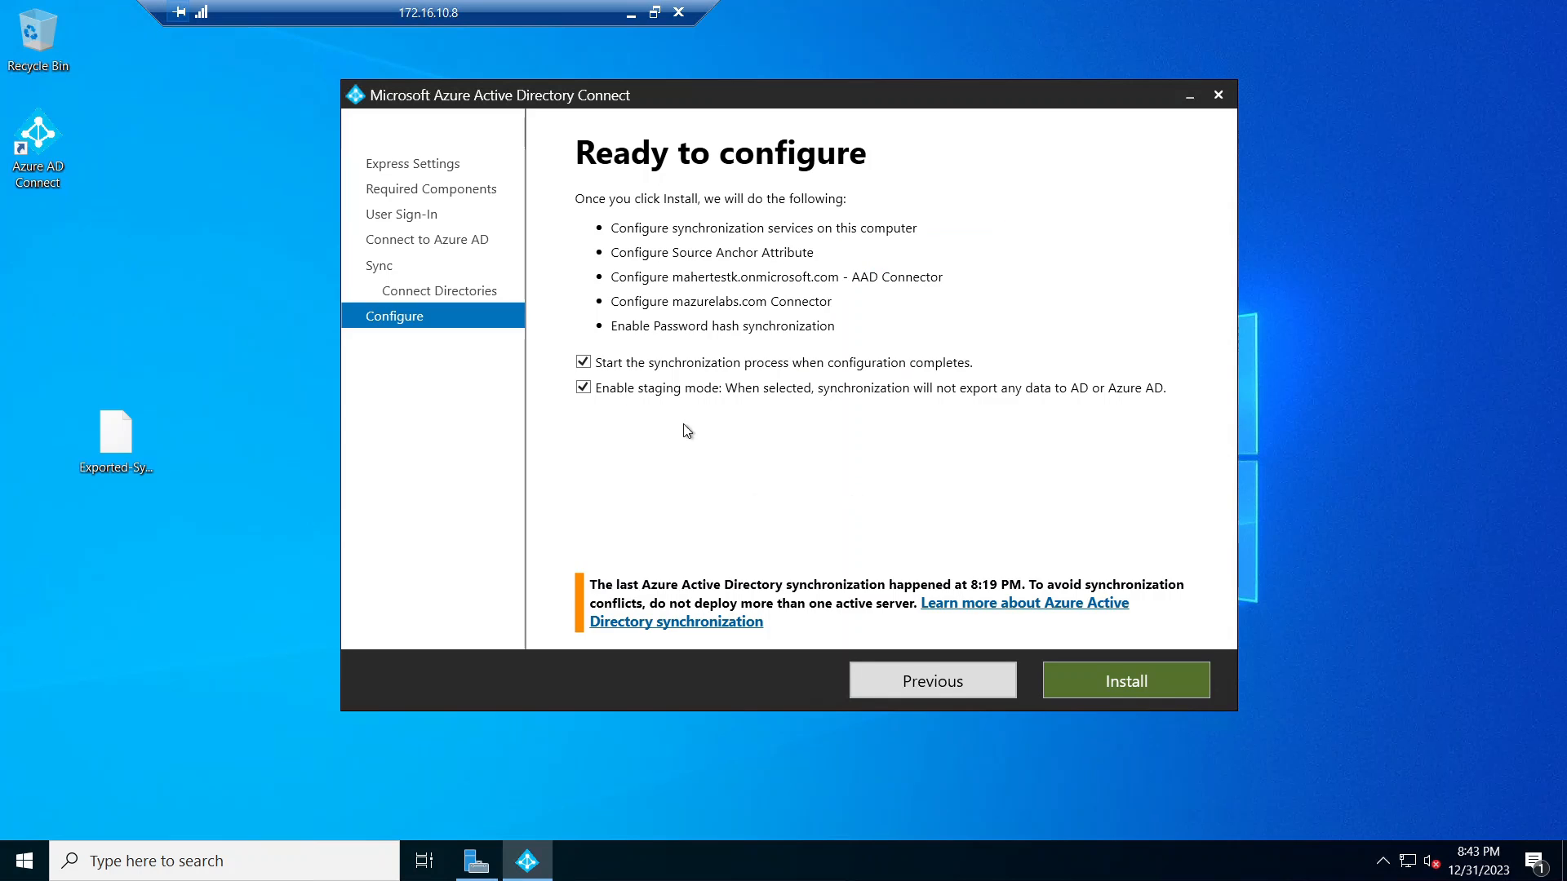
mouse_move(760, 460)
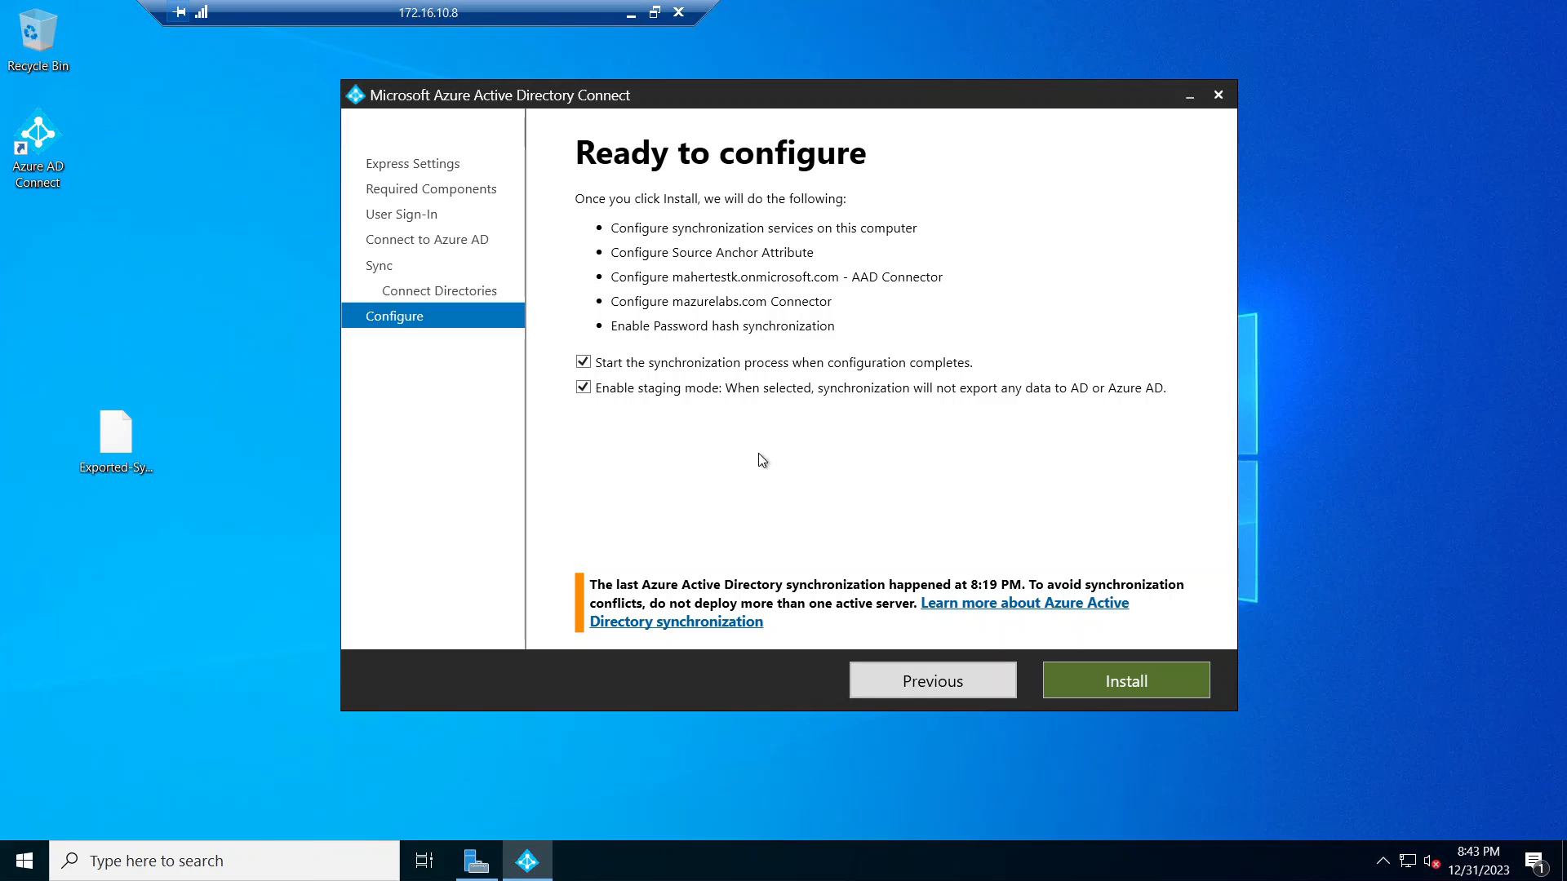
- Uncheck 'Enable staging mode' and install the imported configuration
left_click(583, 387)
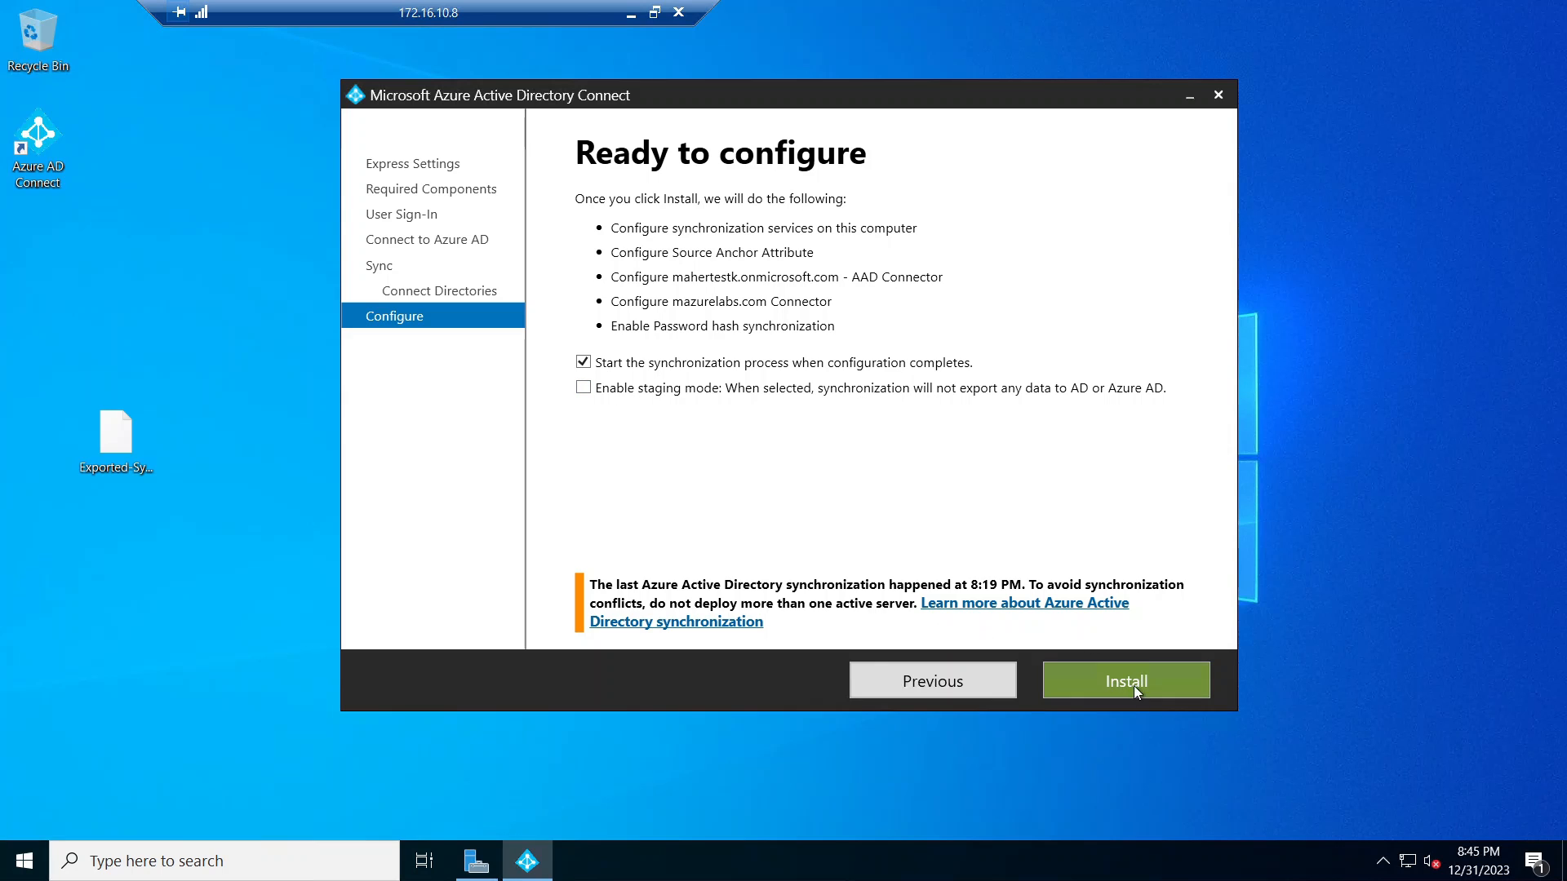
left_click(1125, 681)
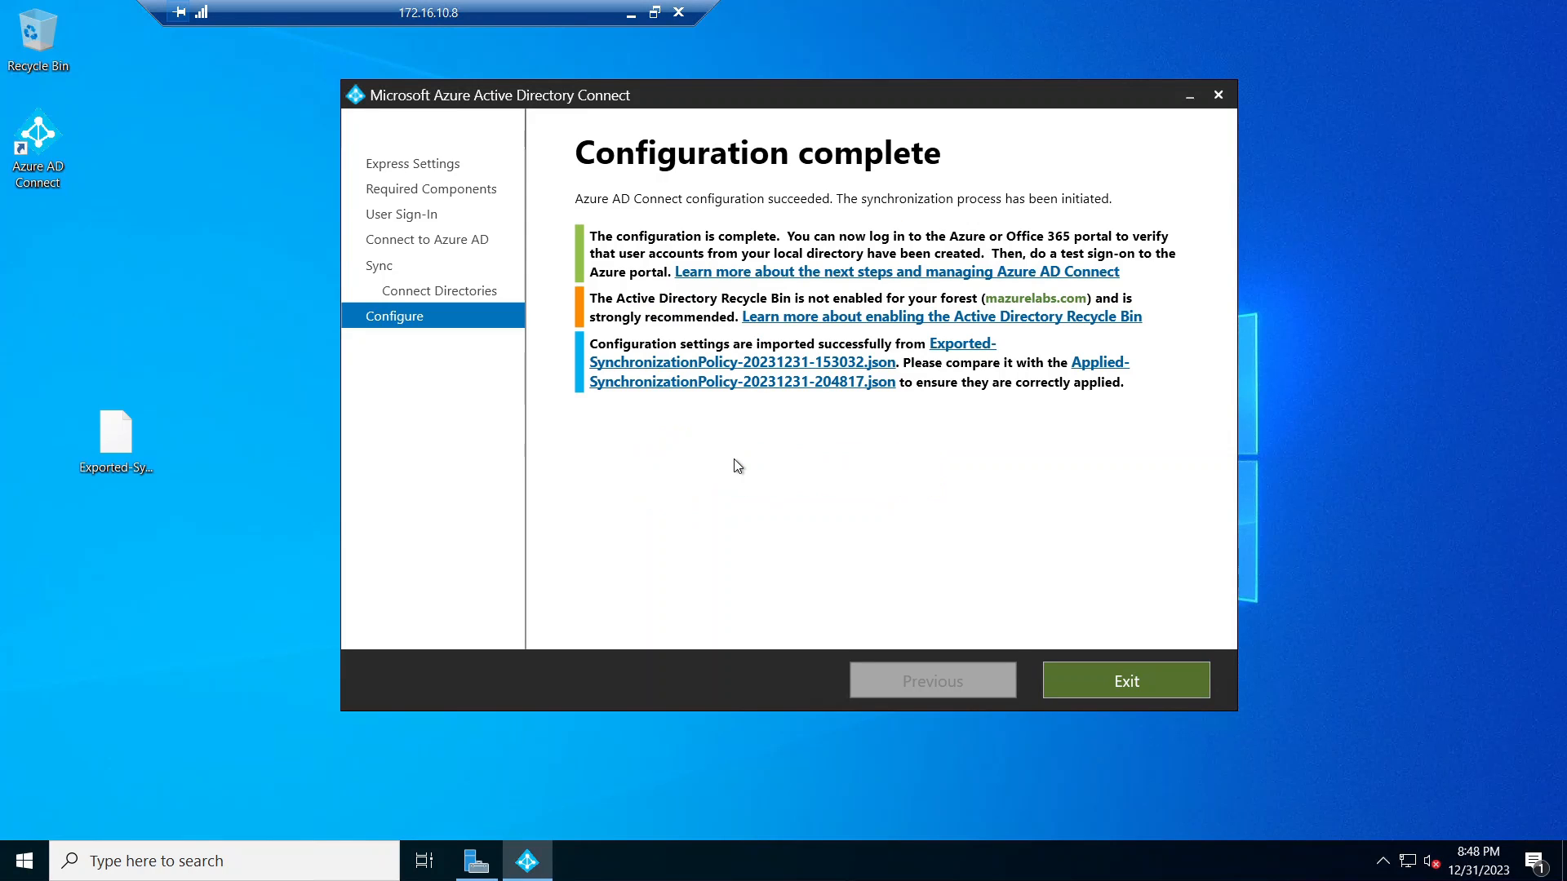
mouse_move(757, 217)
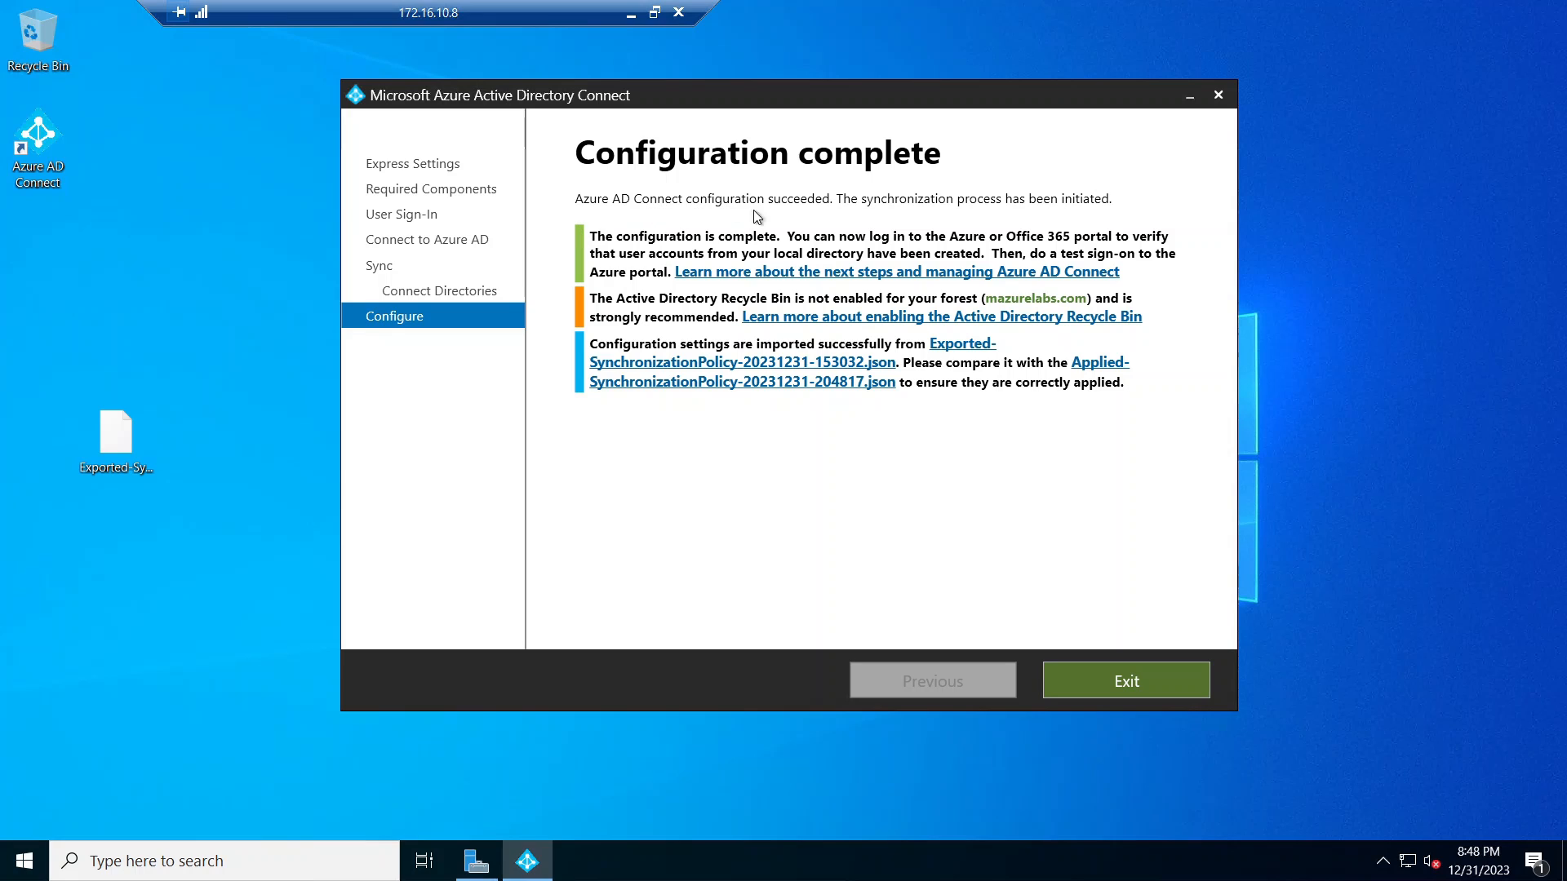
mouse_move(1114, 601)
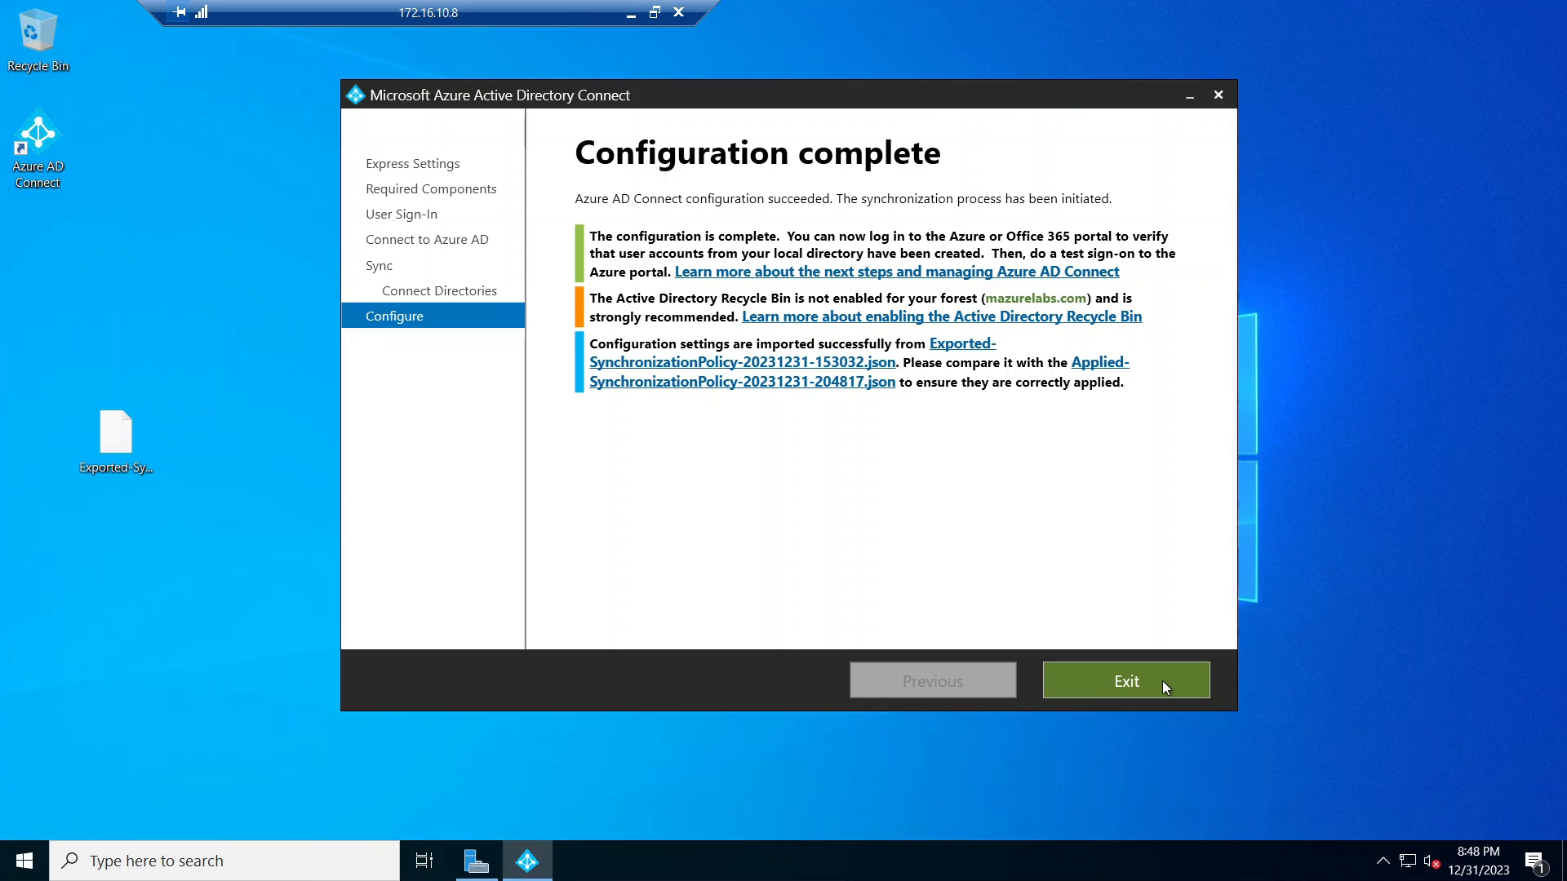
- Exit the Azure AD Connect wizard from the Configuration complete page
left_click(1126, 681)
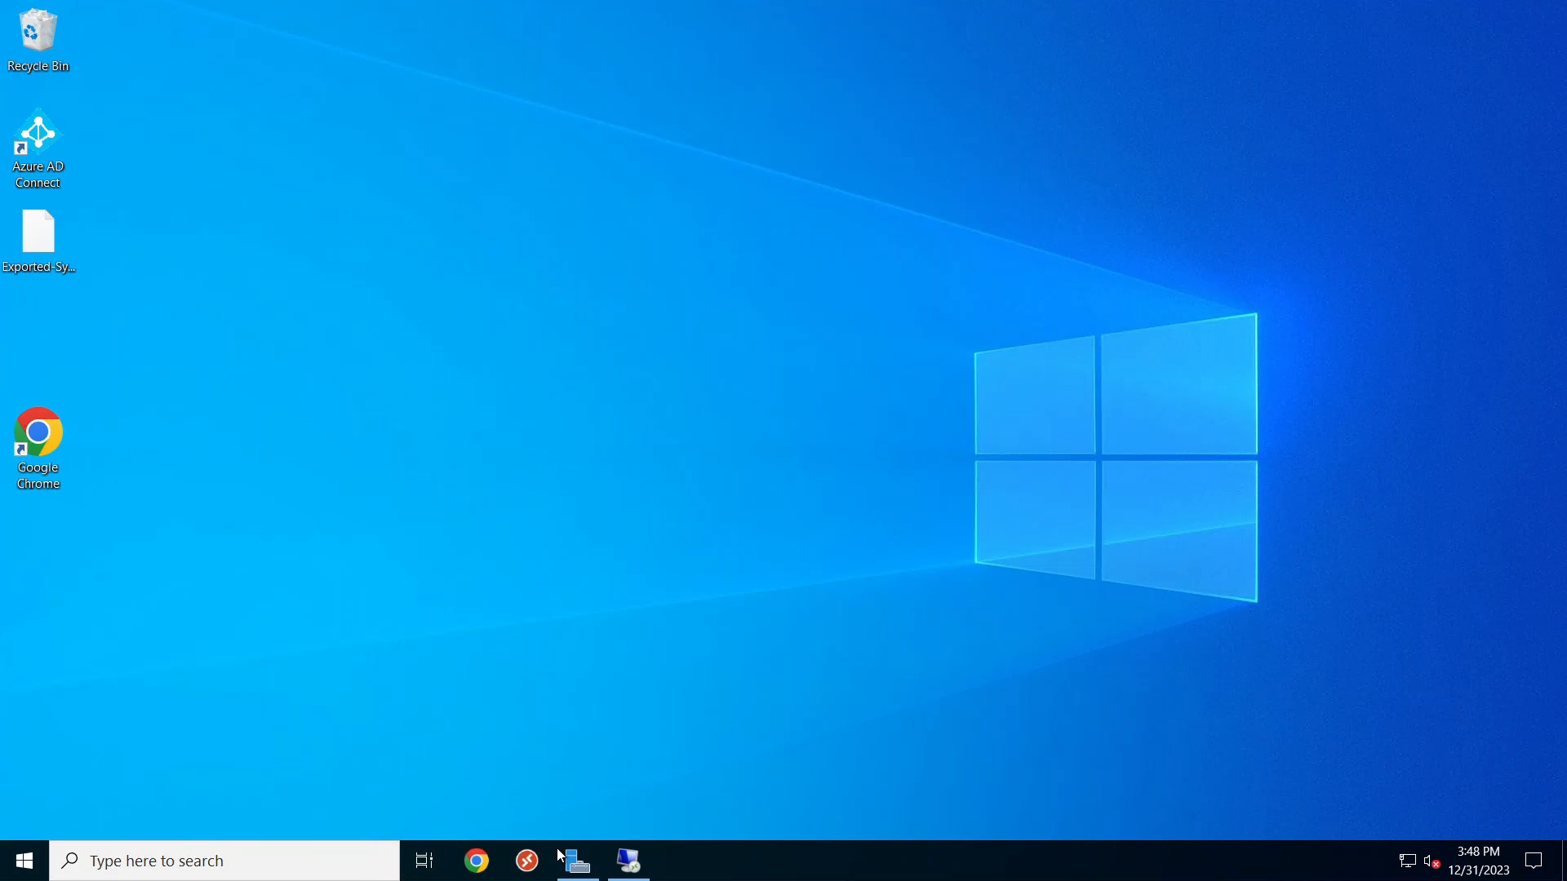
- Uninstall Microsoft Azure AD Connect via Control Panel's Programs and Features and confirm
left_click(200, 860)
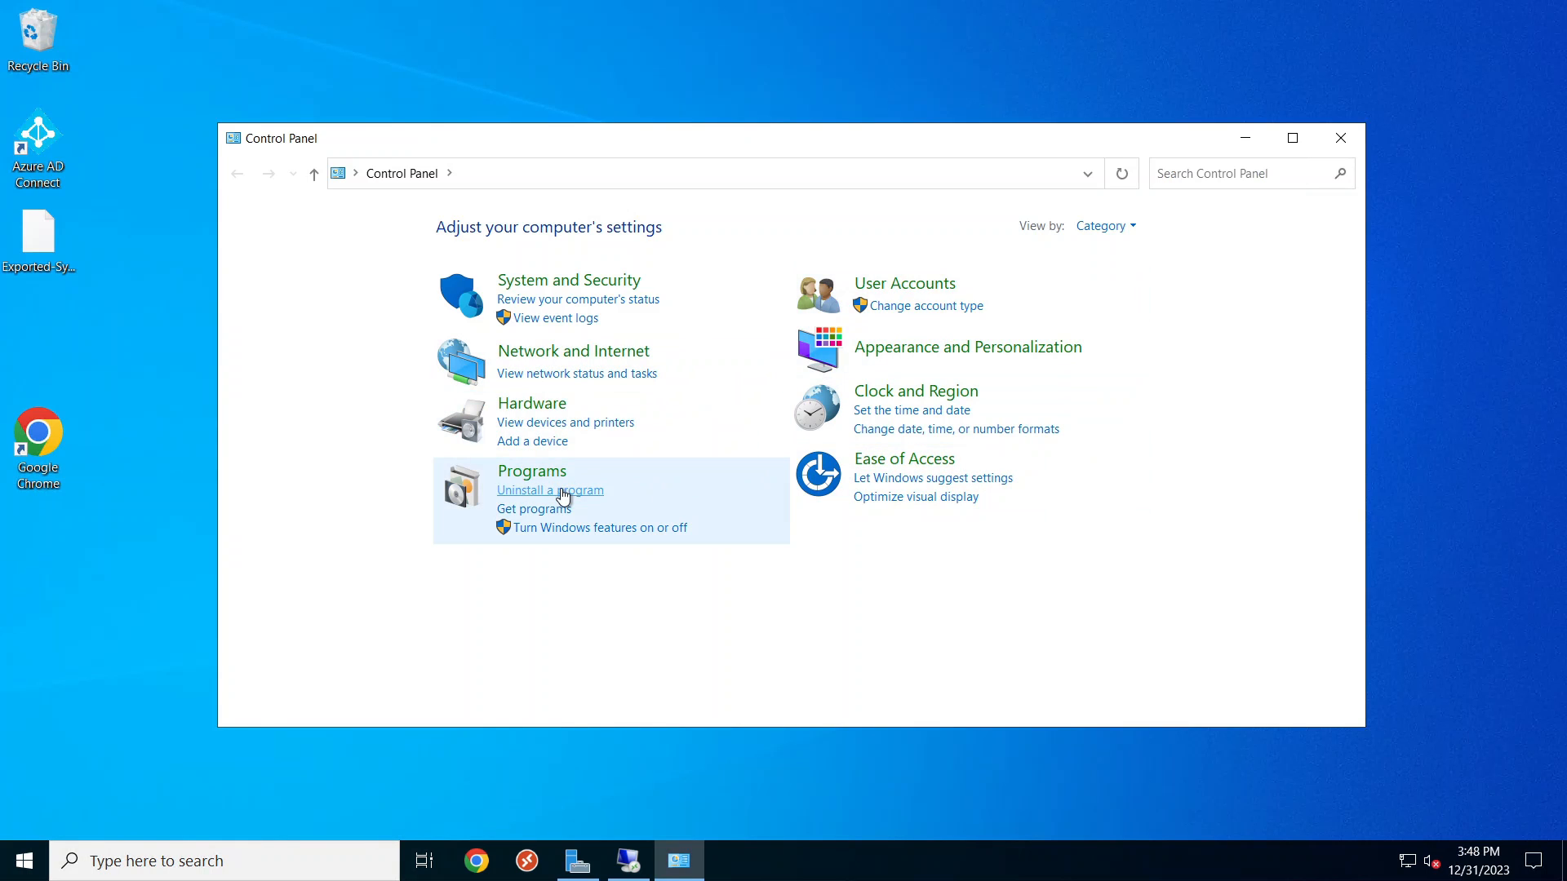
left_click(549, 489)
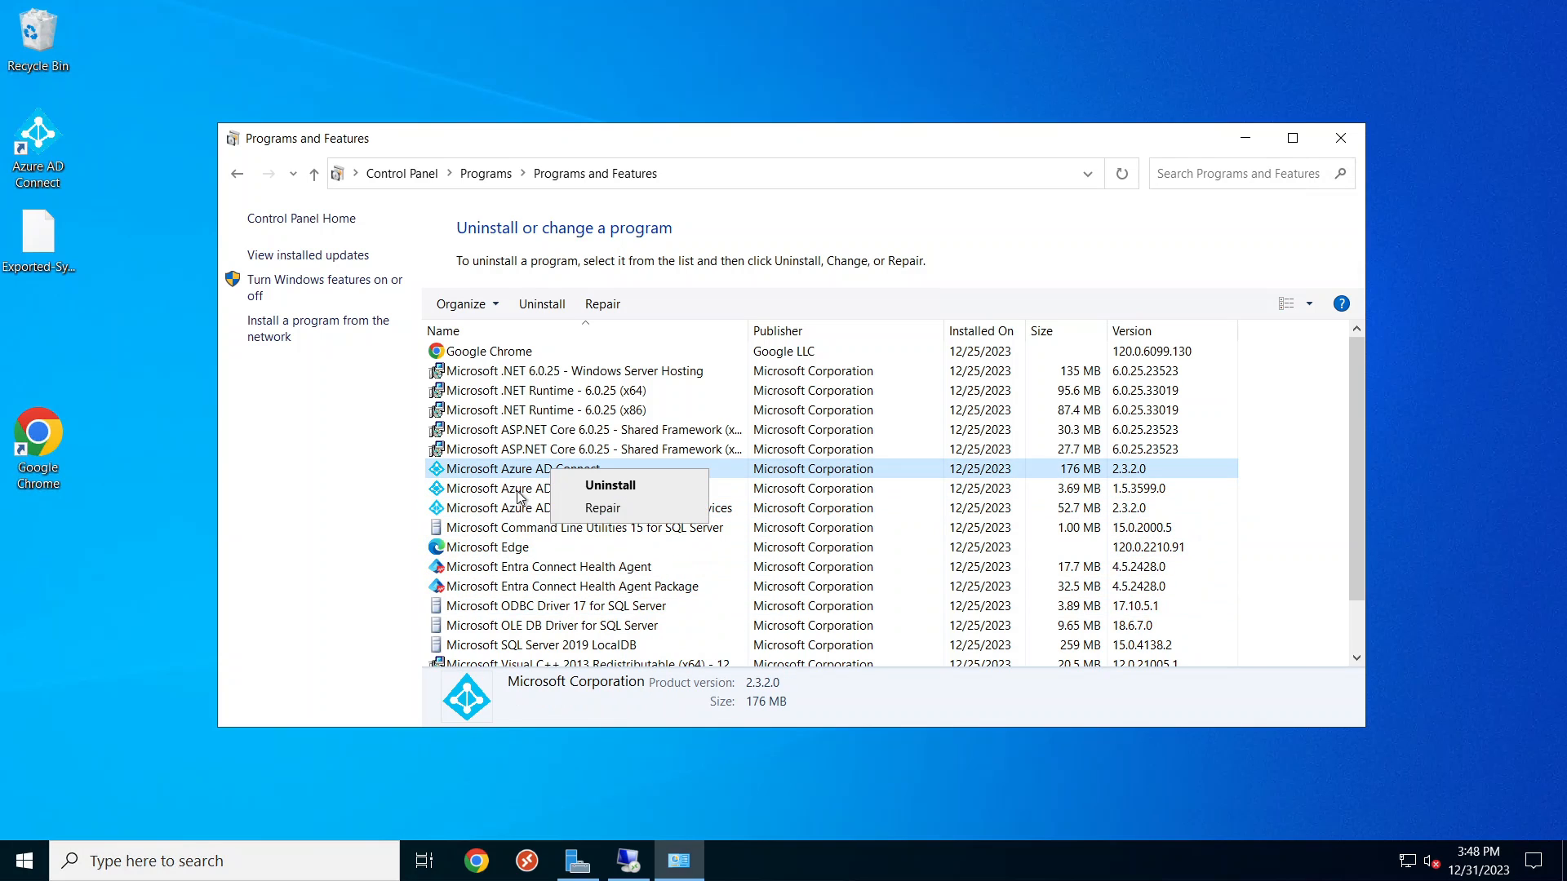
left_click(609, 484)
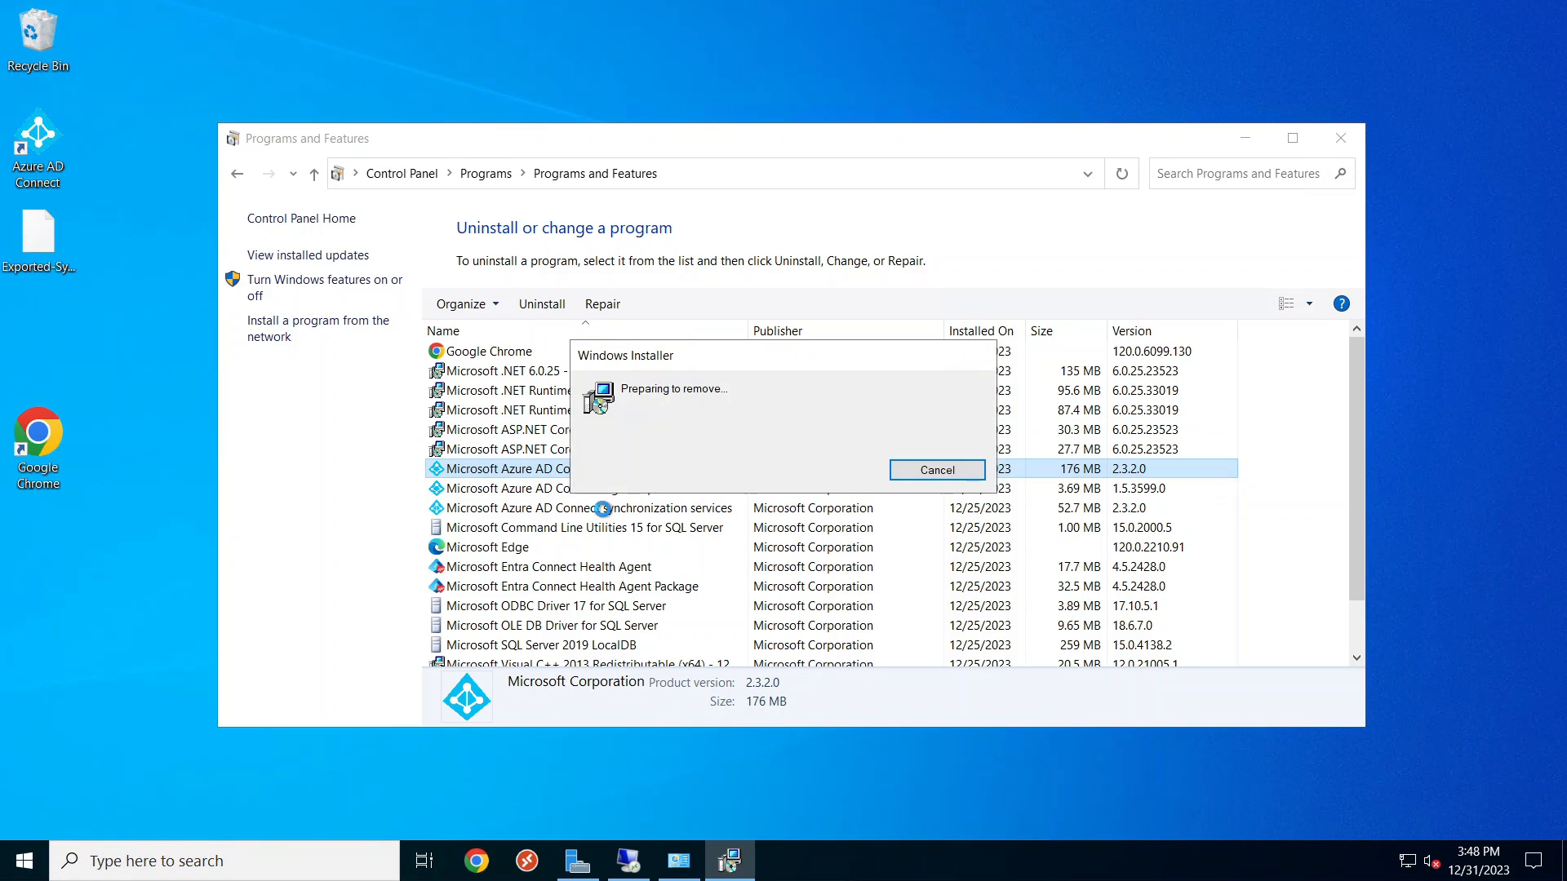
left_click(935, 470)
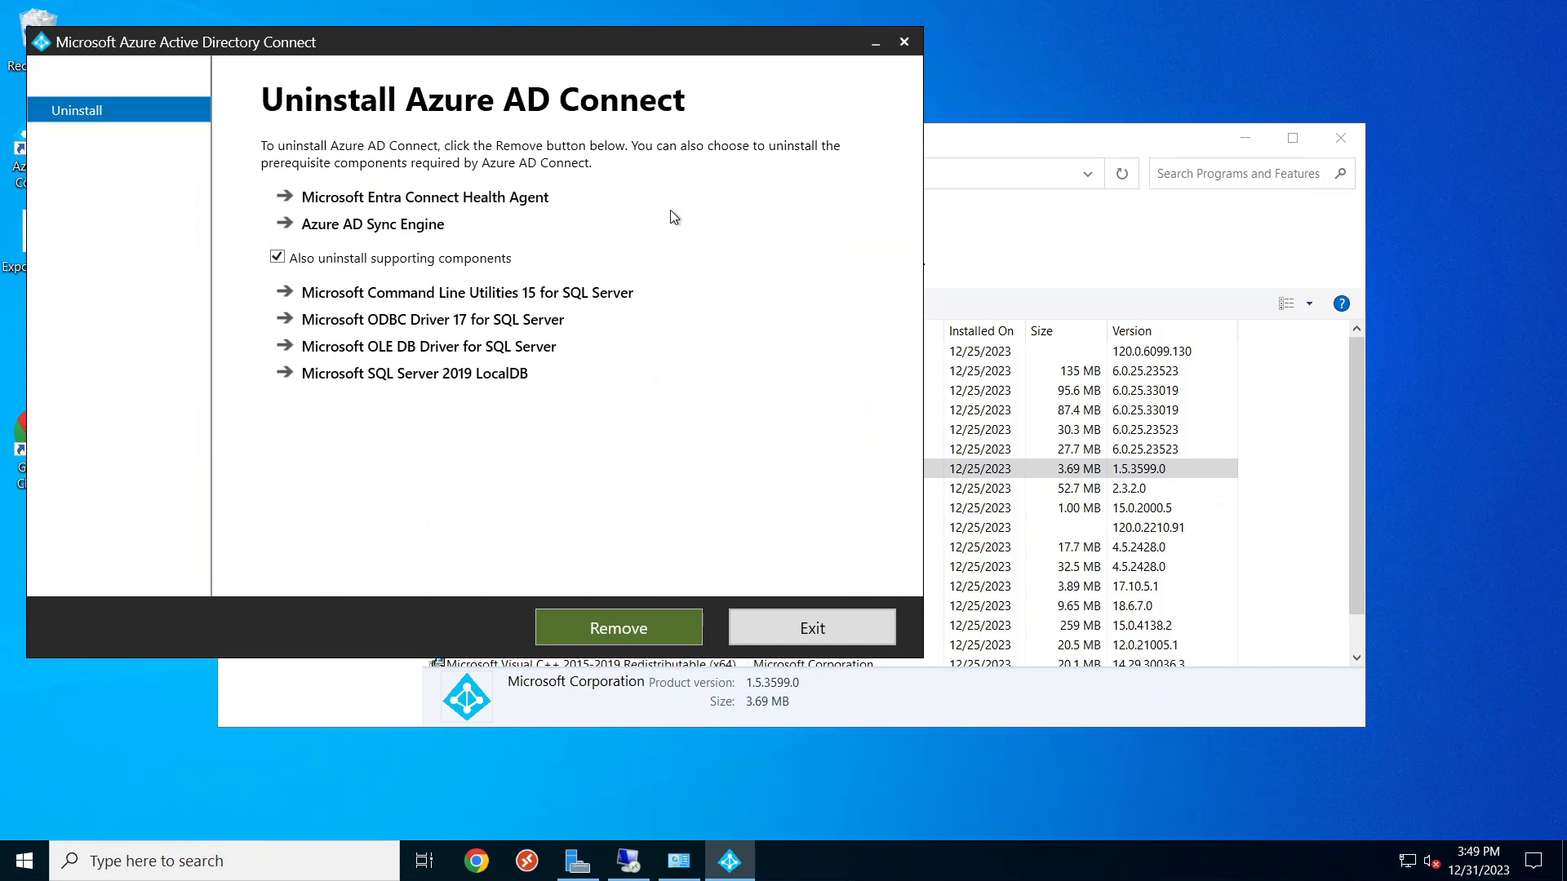
- Remove Azure AD Connect with 'Also uninstall supporting components' kept checked
left_click(618, 627)
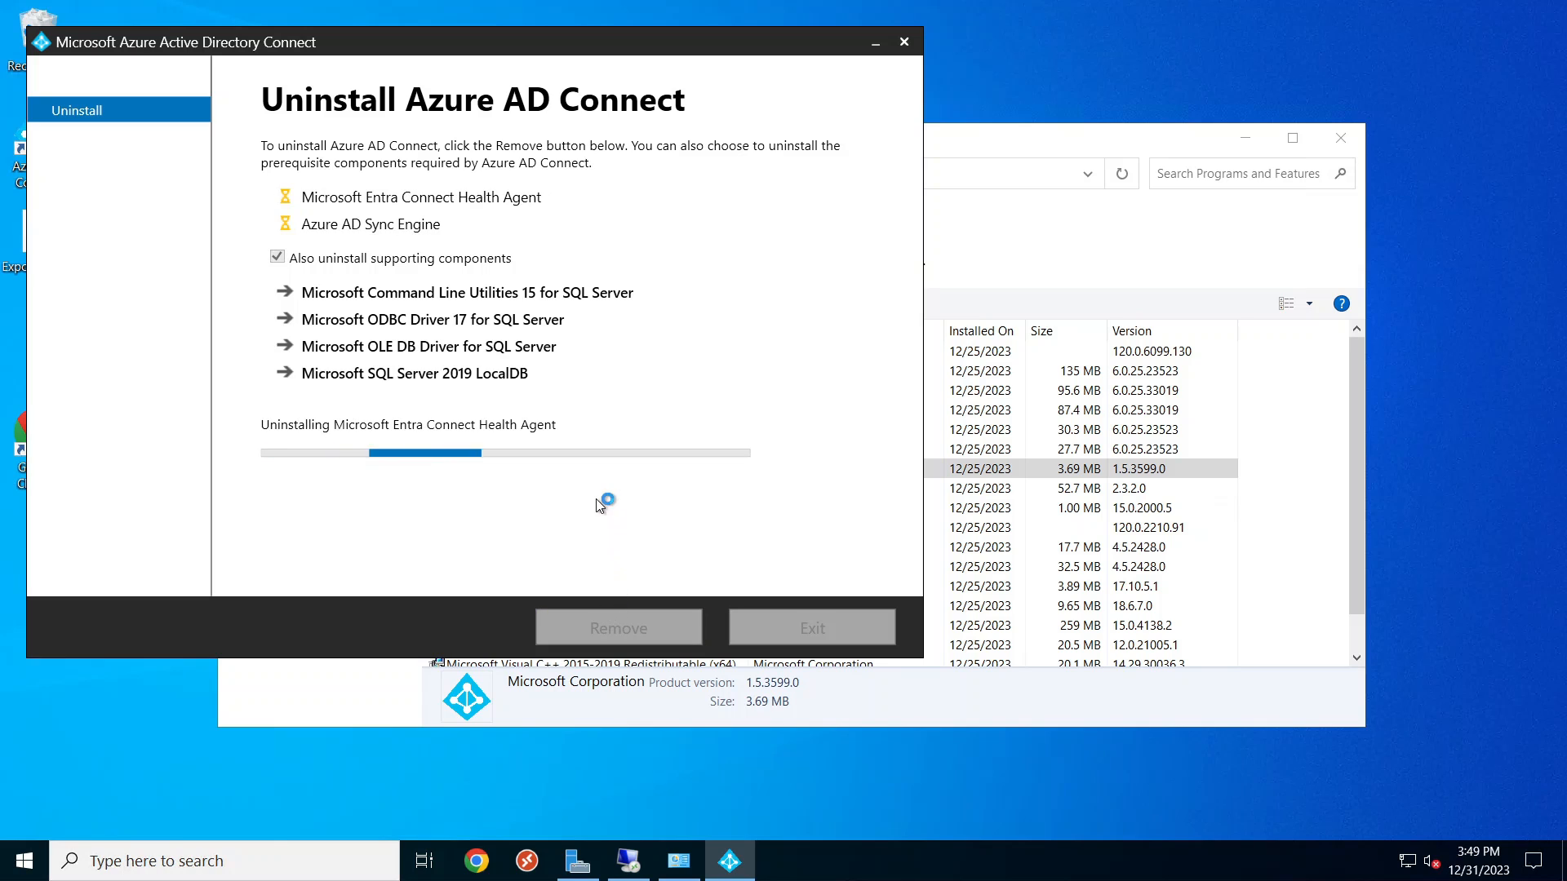
mouse_move(770, 448)
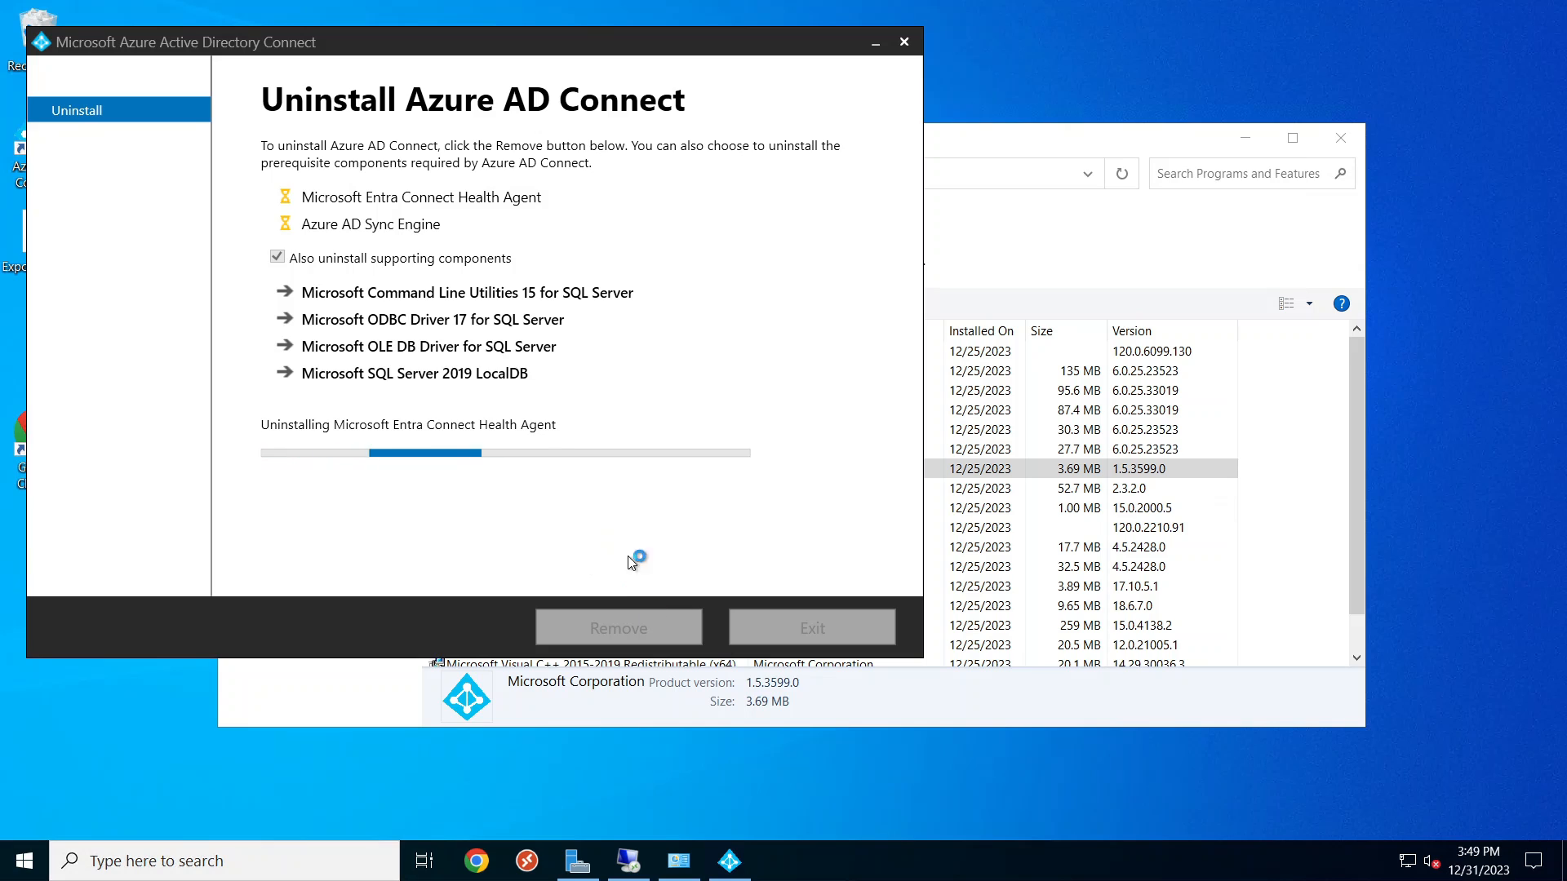
mouse_move(874, 731)
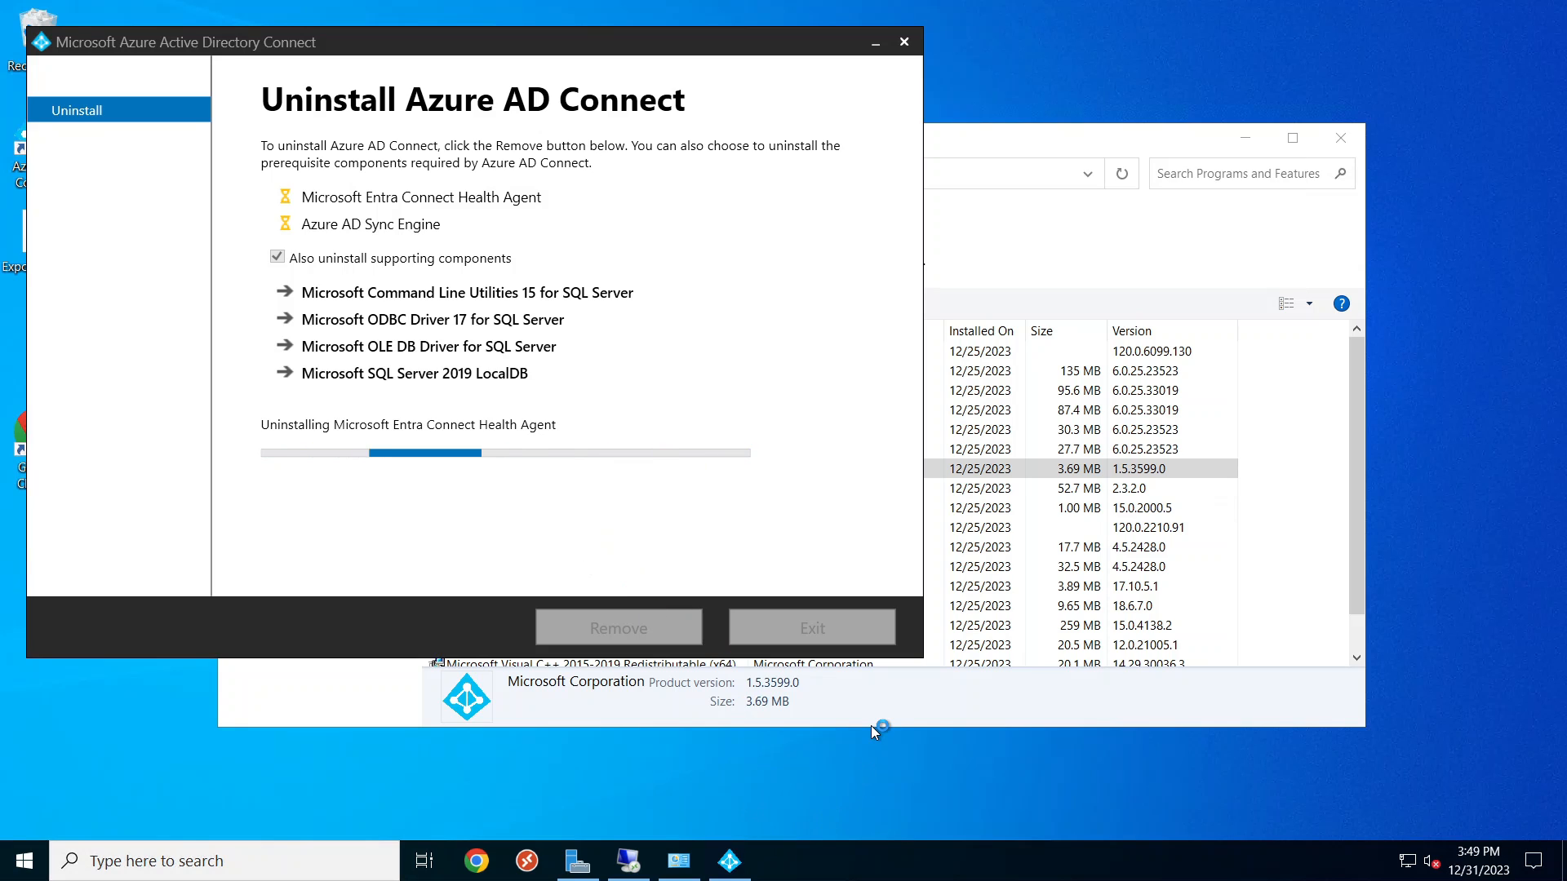